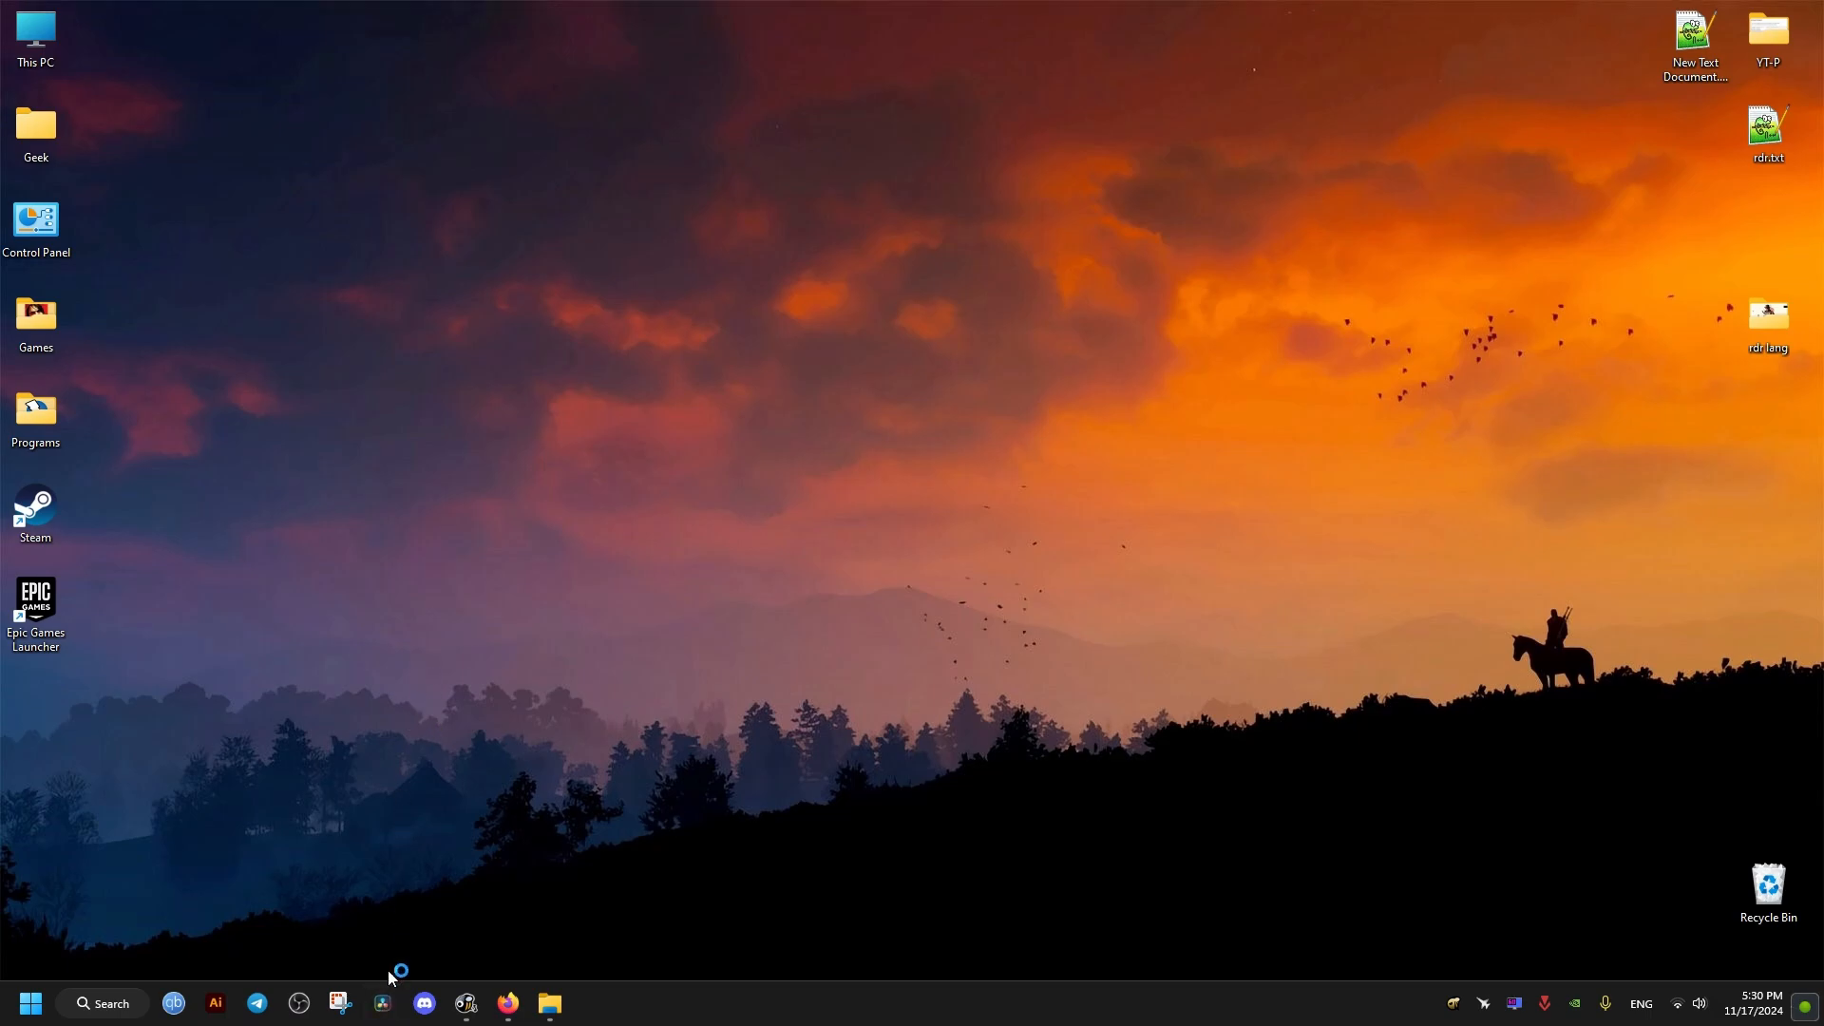
Launch DaVinci Resolve from the taskbar and open the 1080p project
left_click(382, 1003)
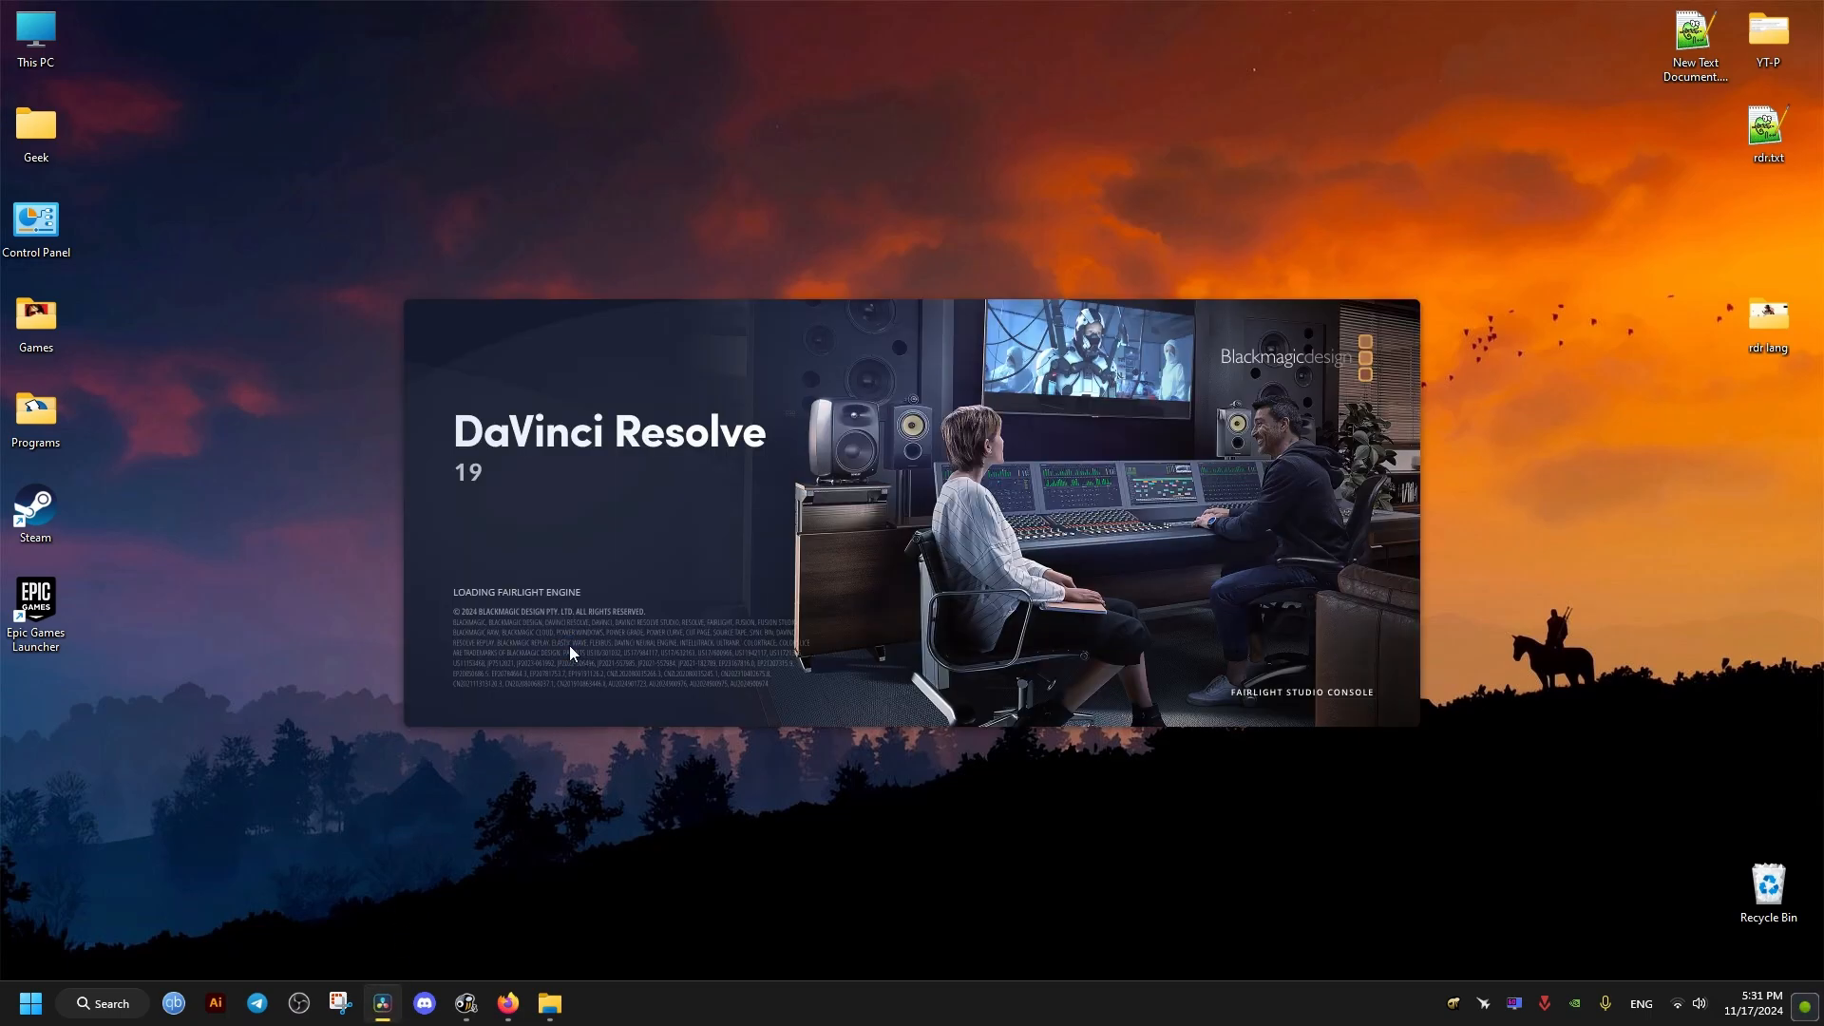
mouse_move(338, 568)
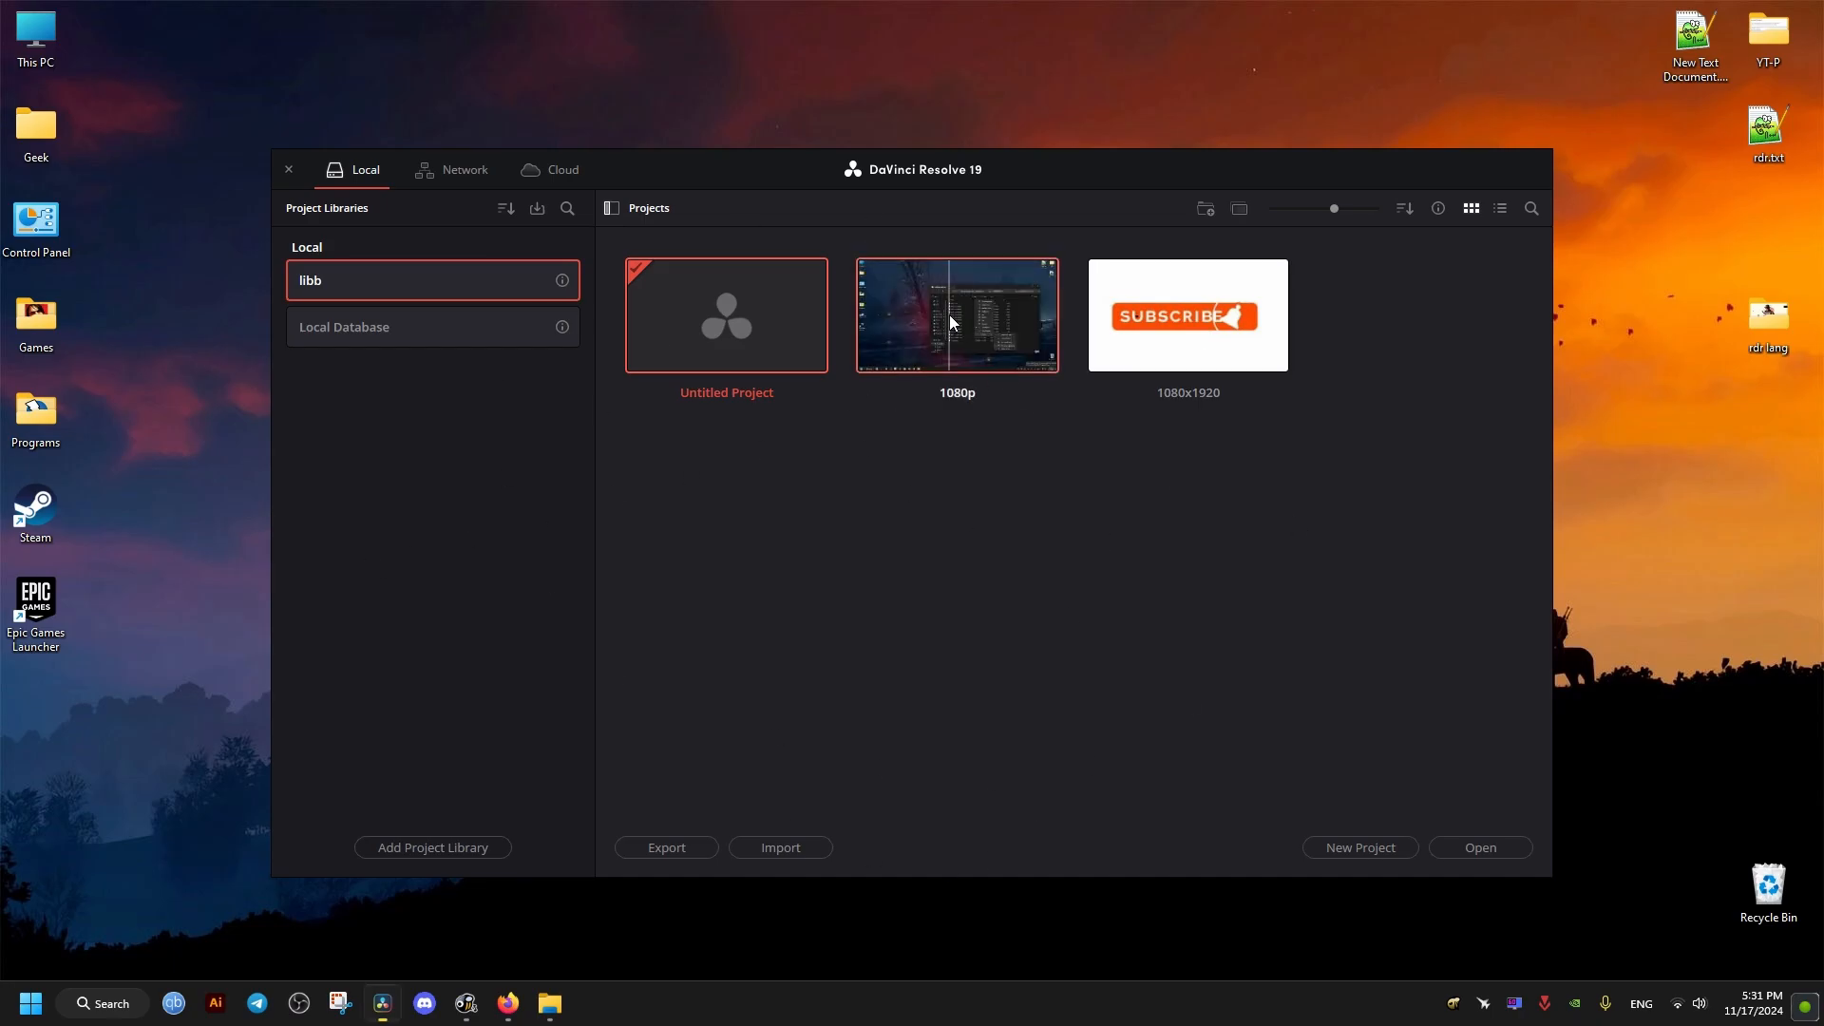
double_click(956, 315)
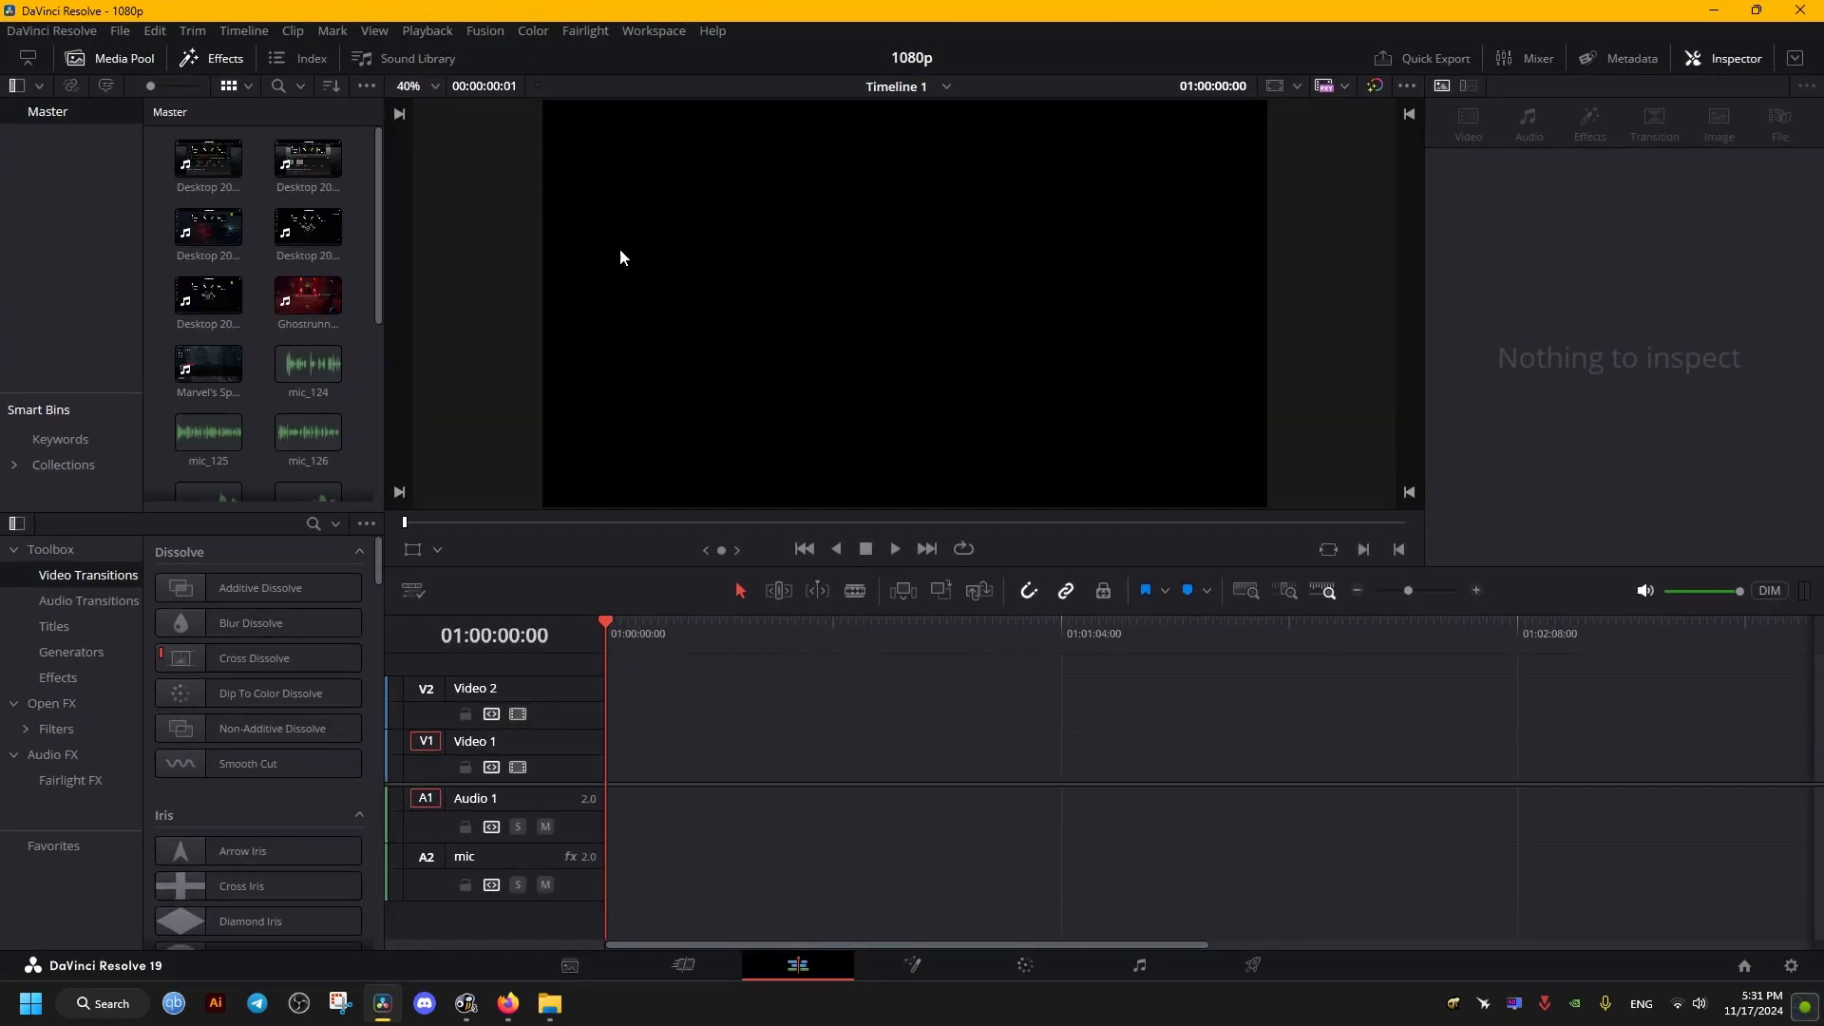
mouse_move(1104, 736)
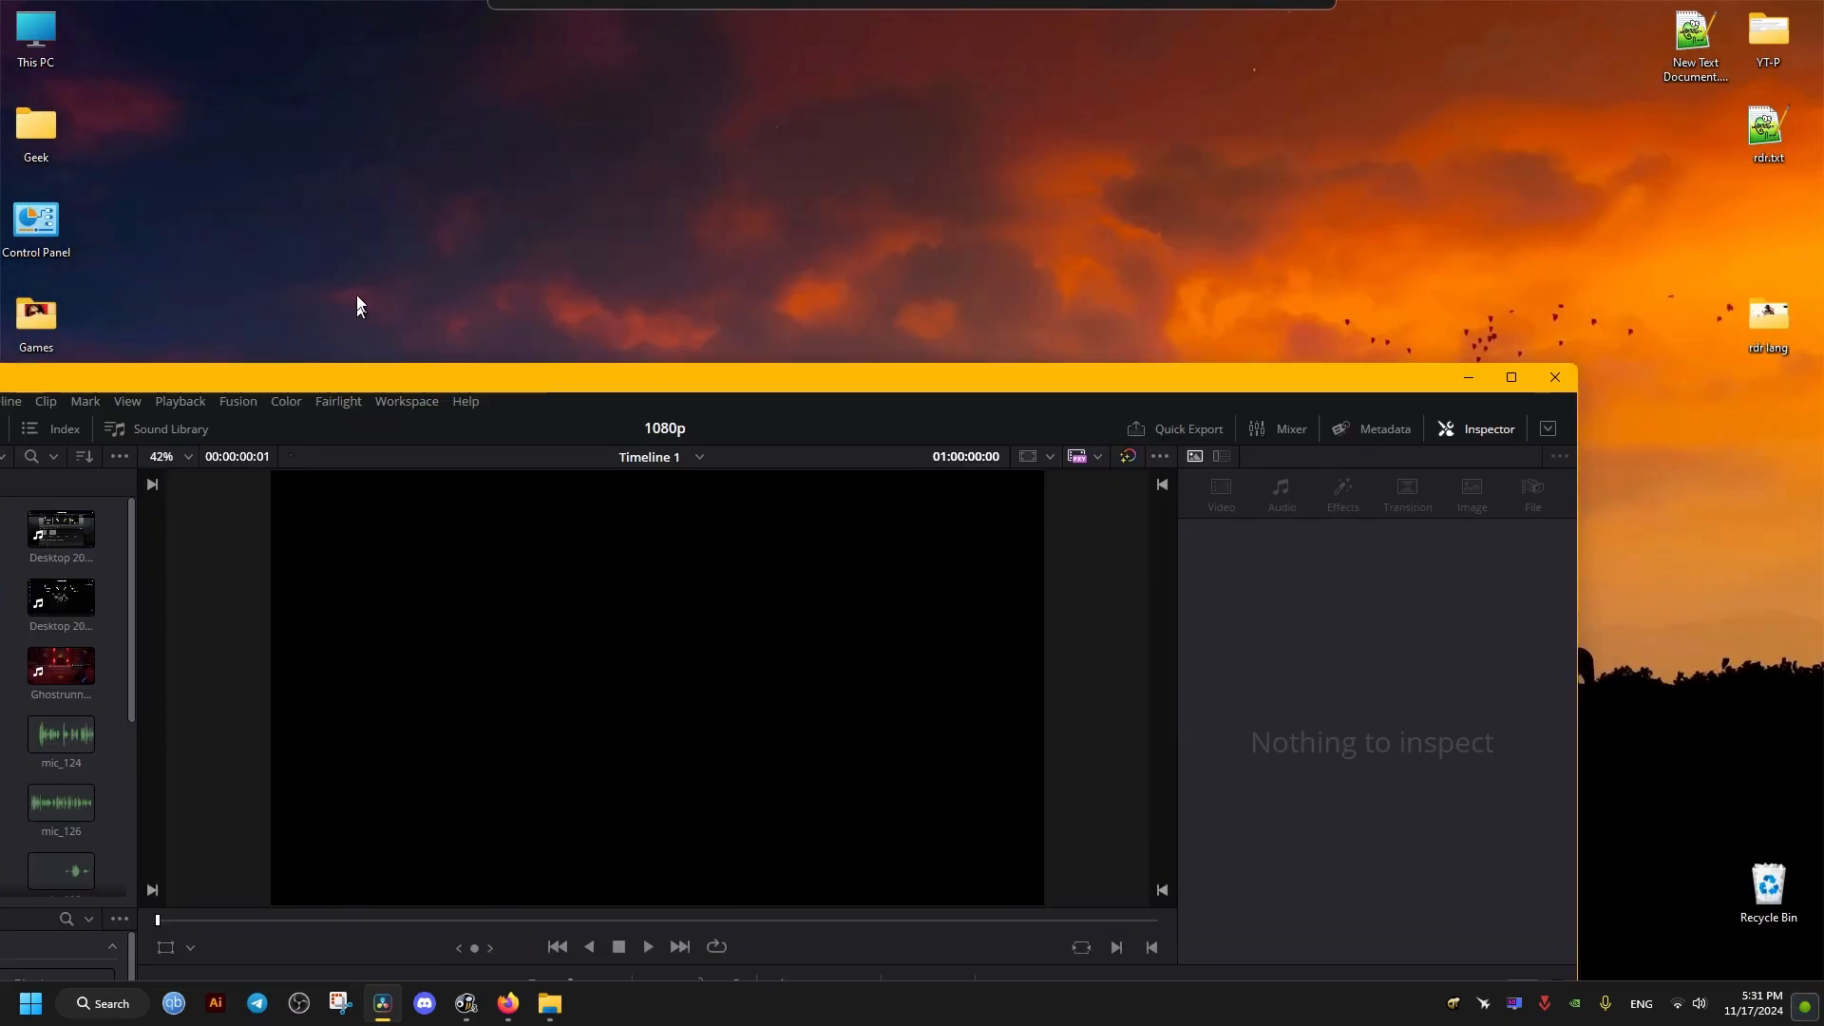
Restore the DaVinci Resolve project window to full size
left_click(1511, 376)
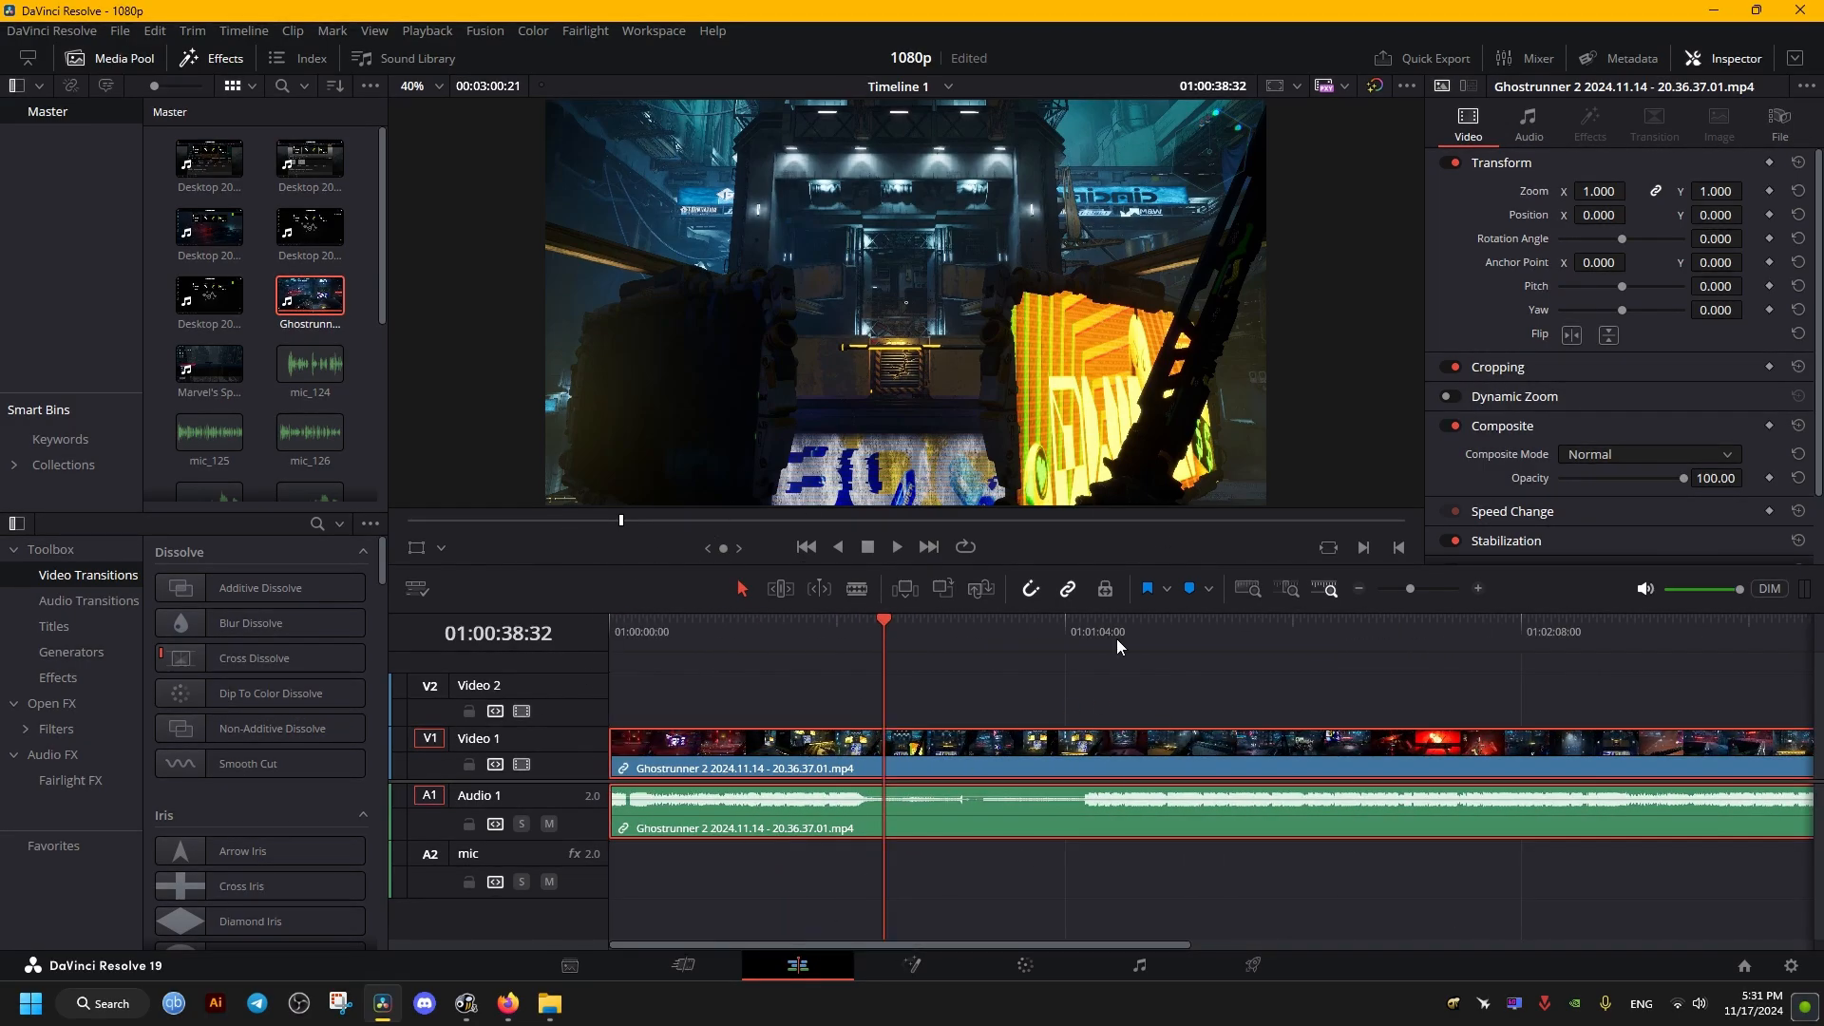
mouse_move(1063, 777)
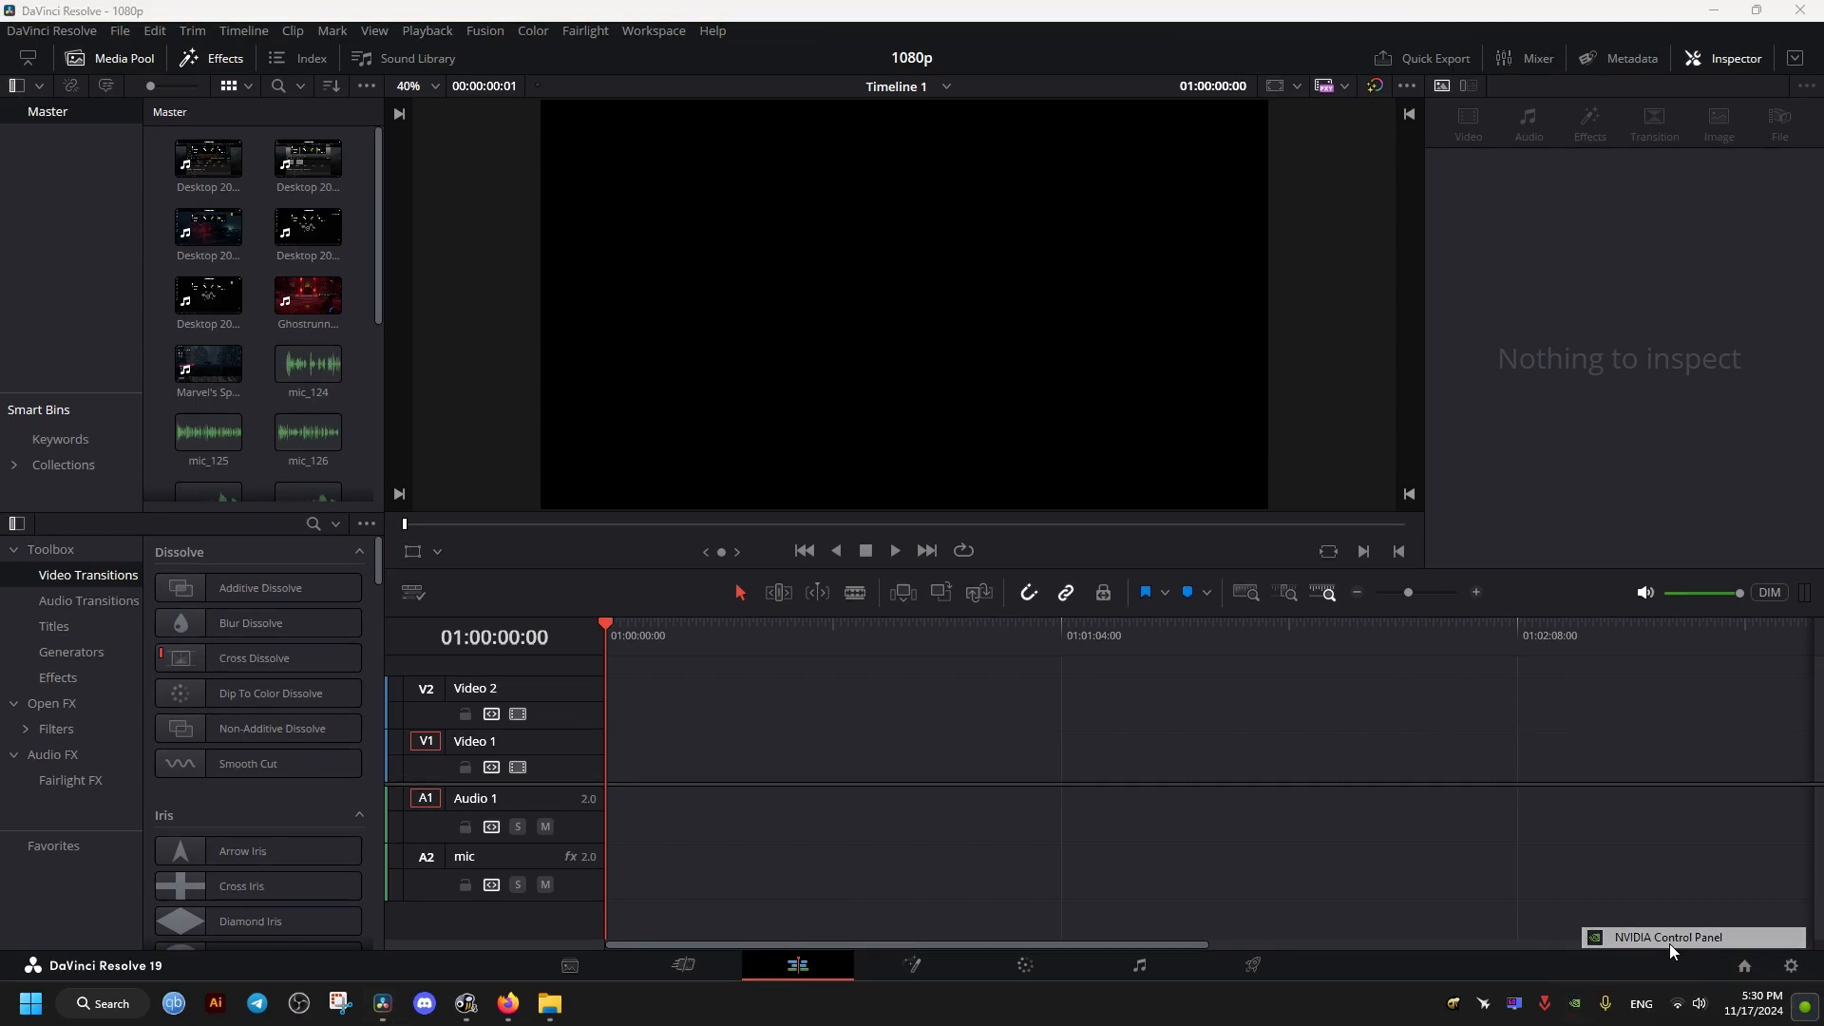
In NVIDIA Control Panel, set G-SYNC to 'Enable for full screen mode' and apply
left_click(1667, 937)
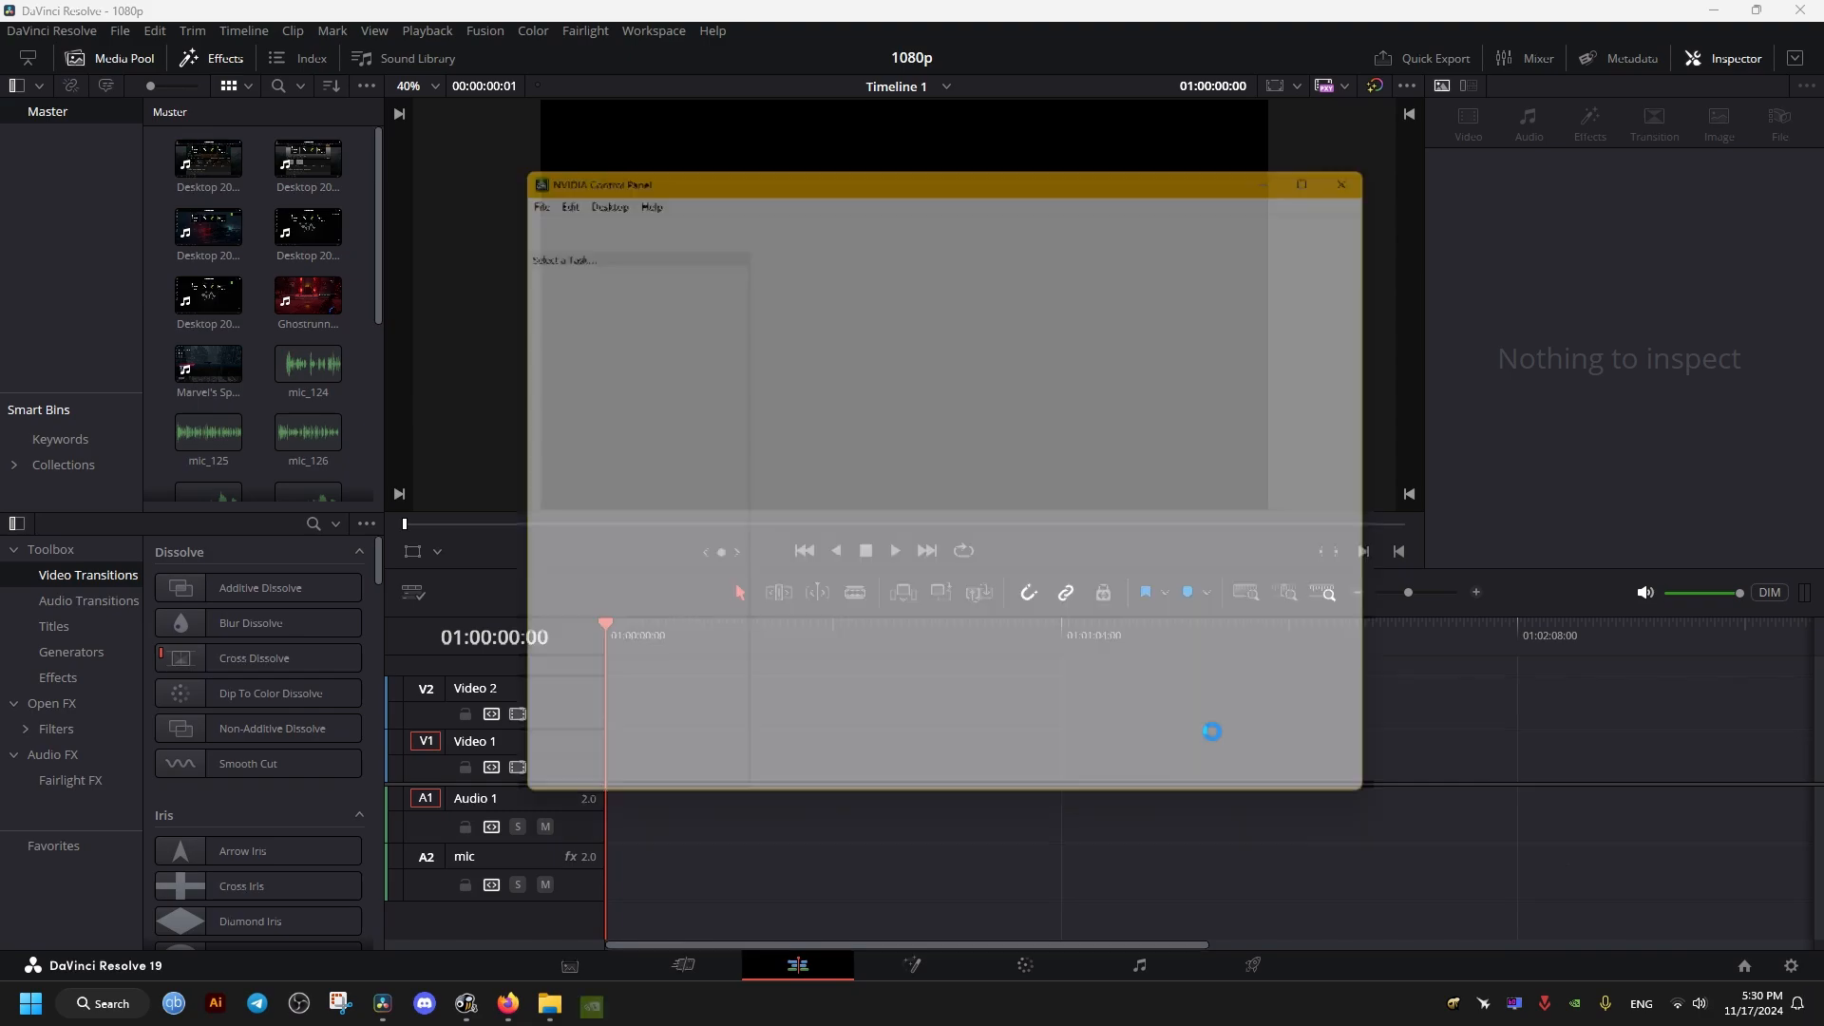
left_click(580, 337)
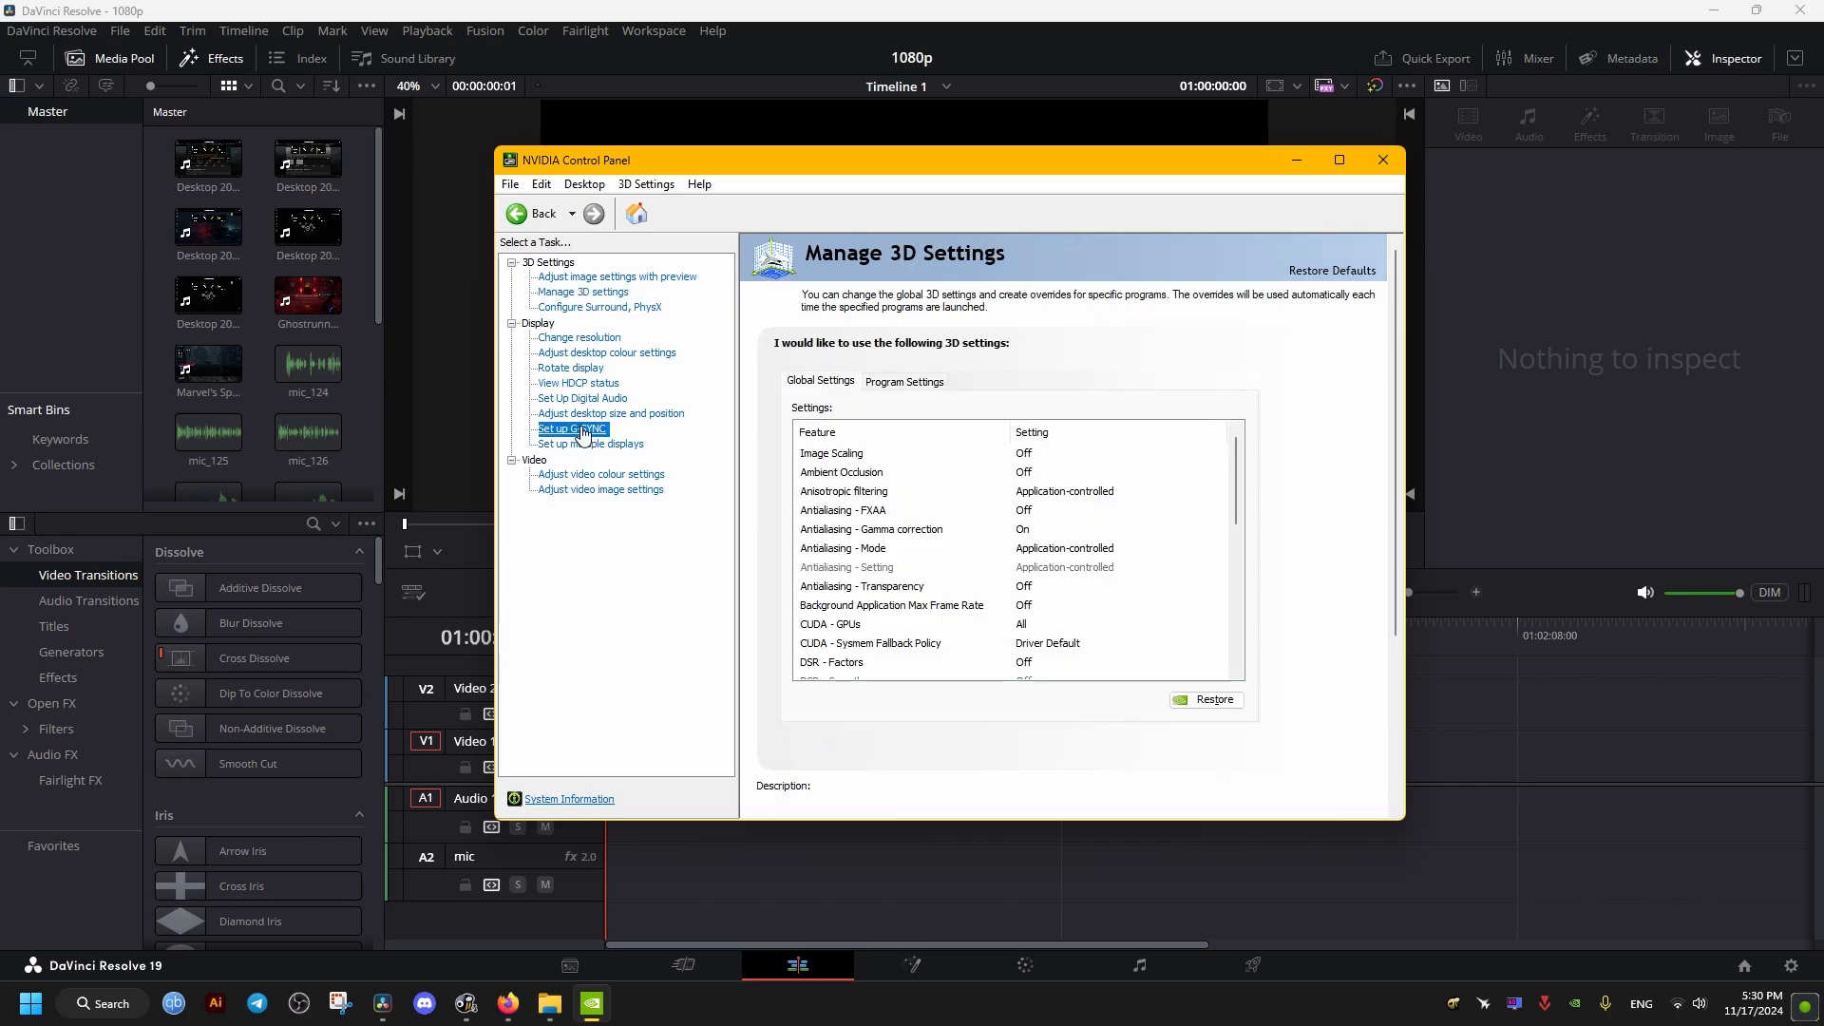
left_click(571, 428)
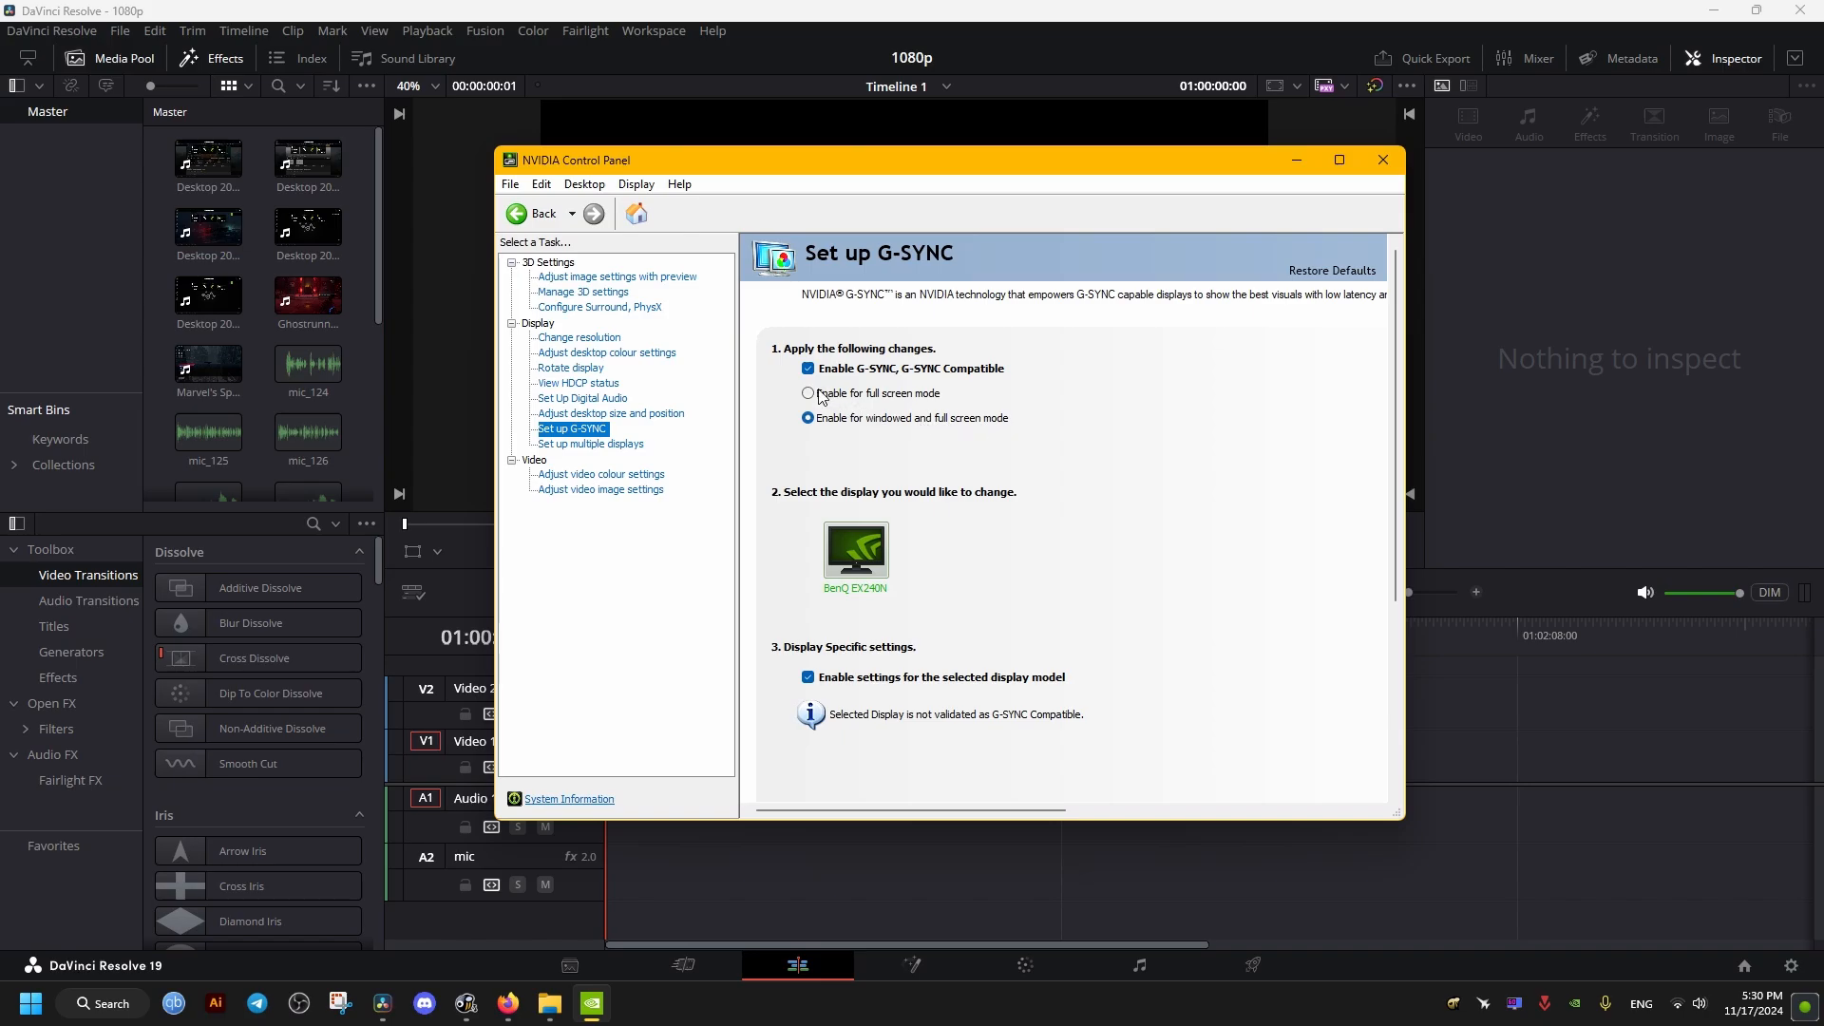
left_click(808, 394)
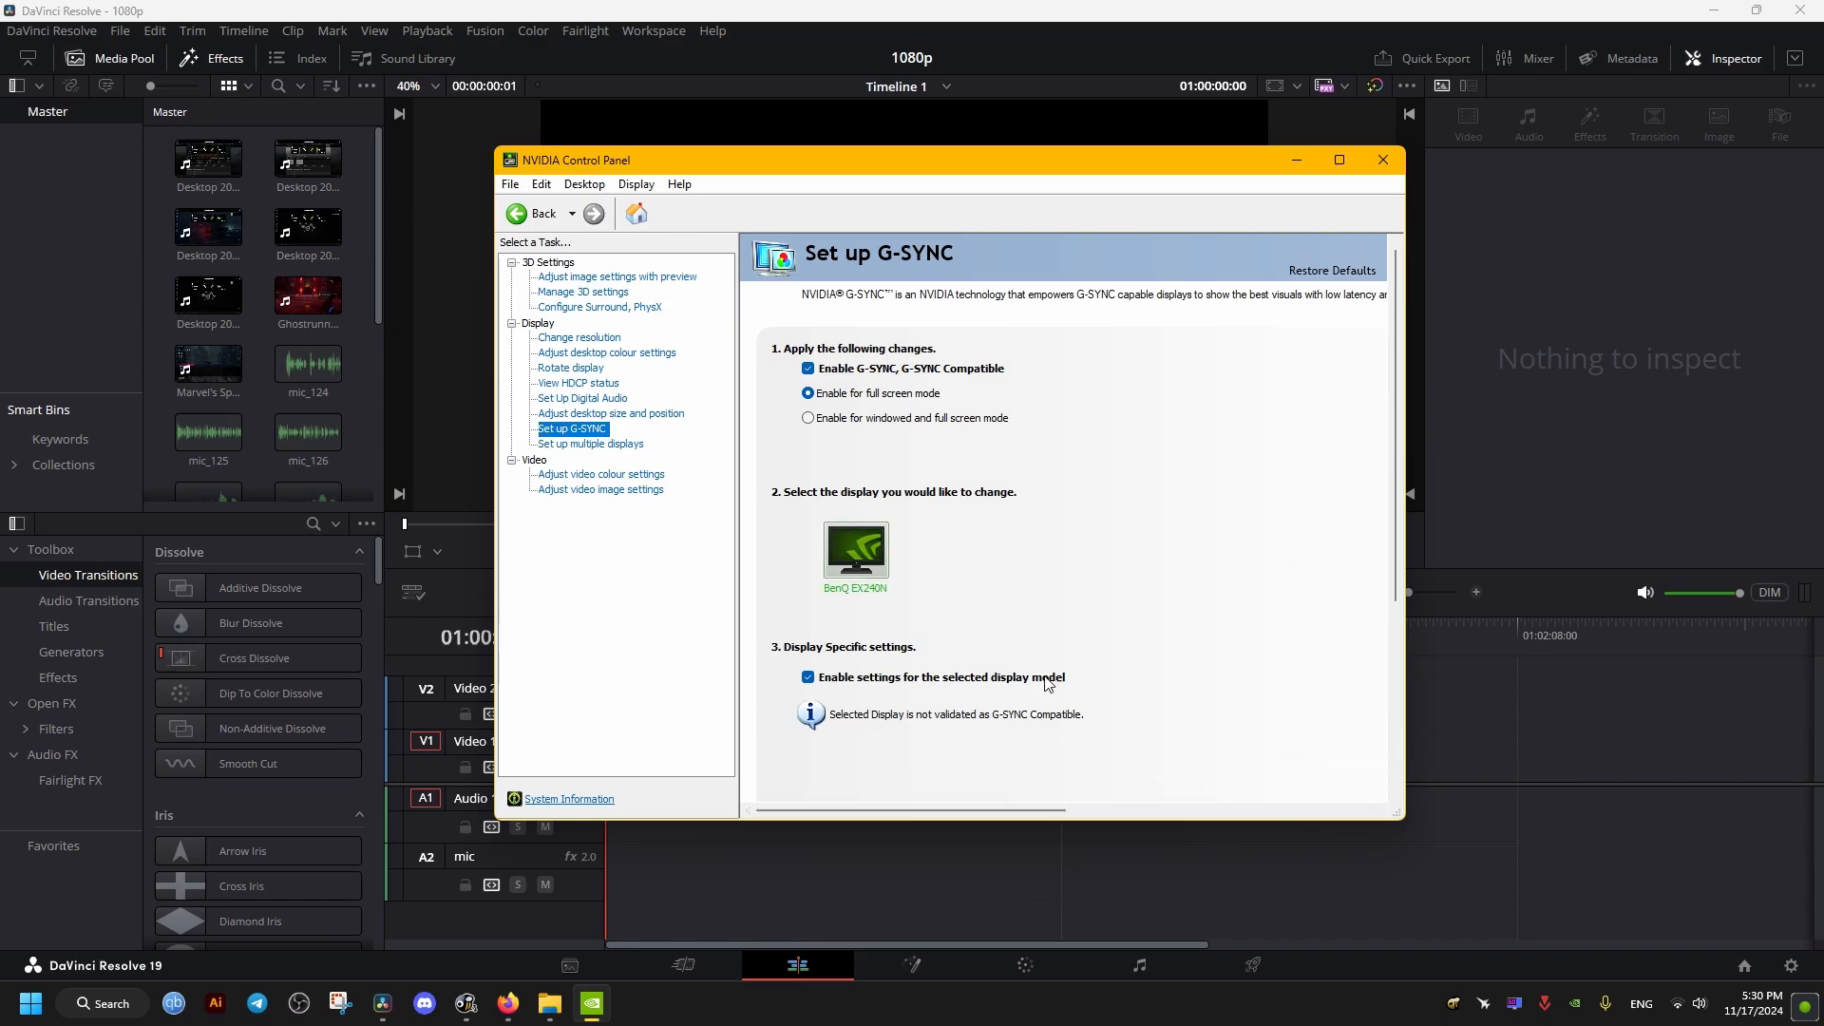
left_click(1382, 160)
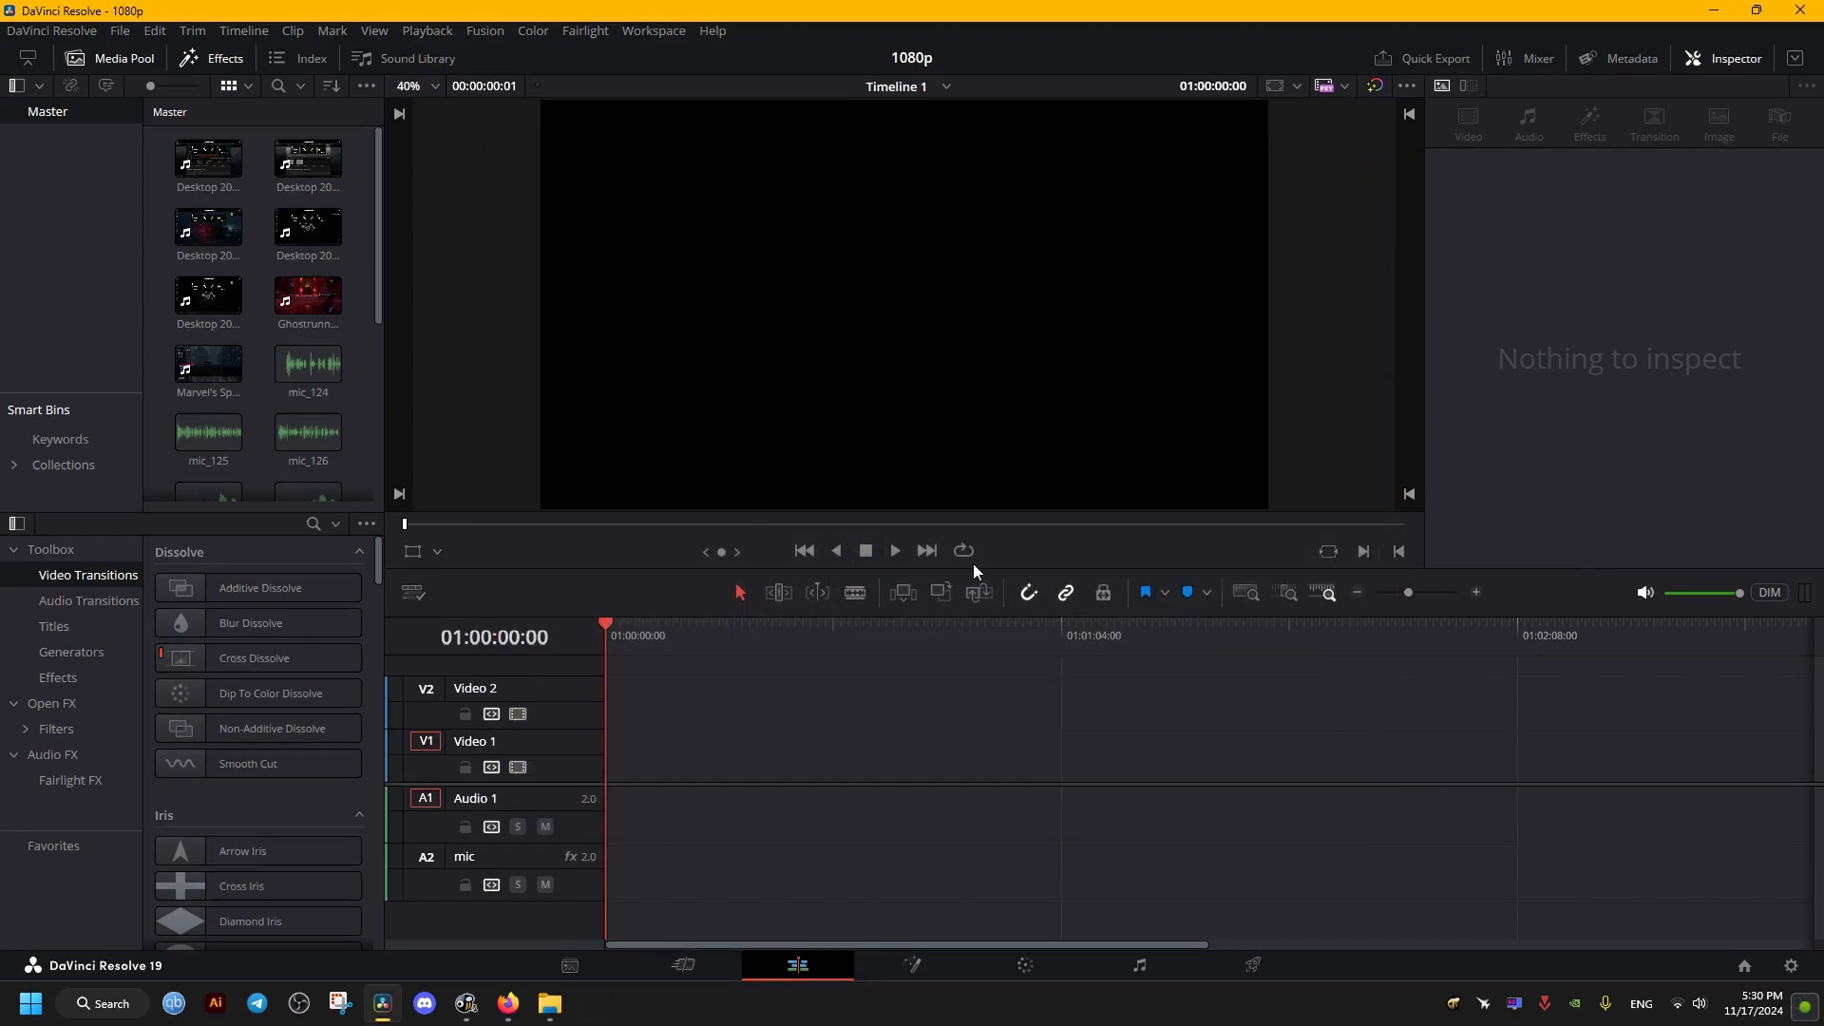
mouse_move(691, 9)
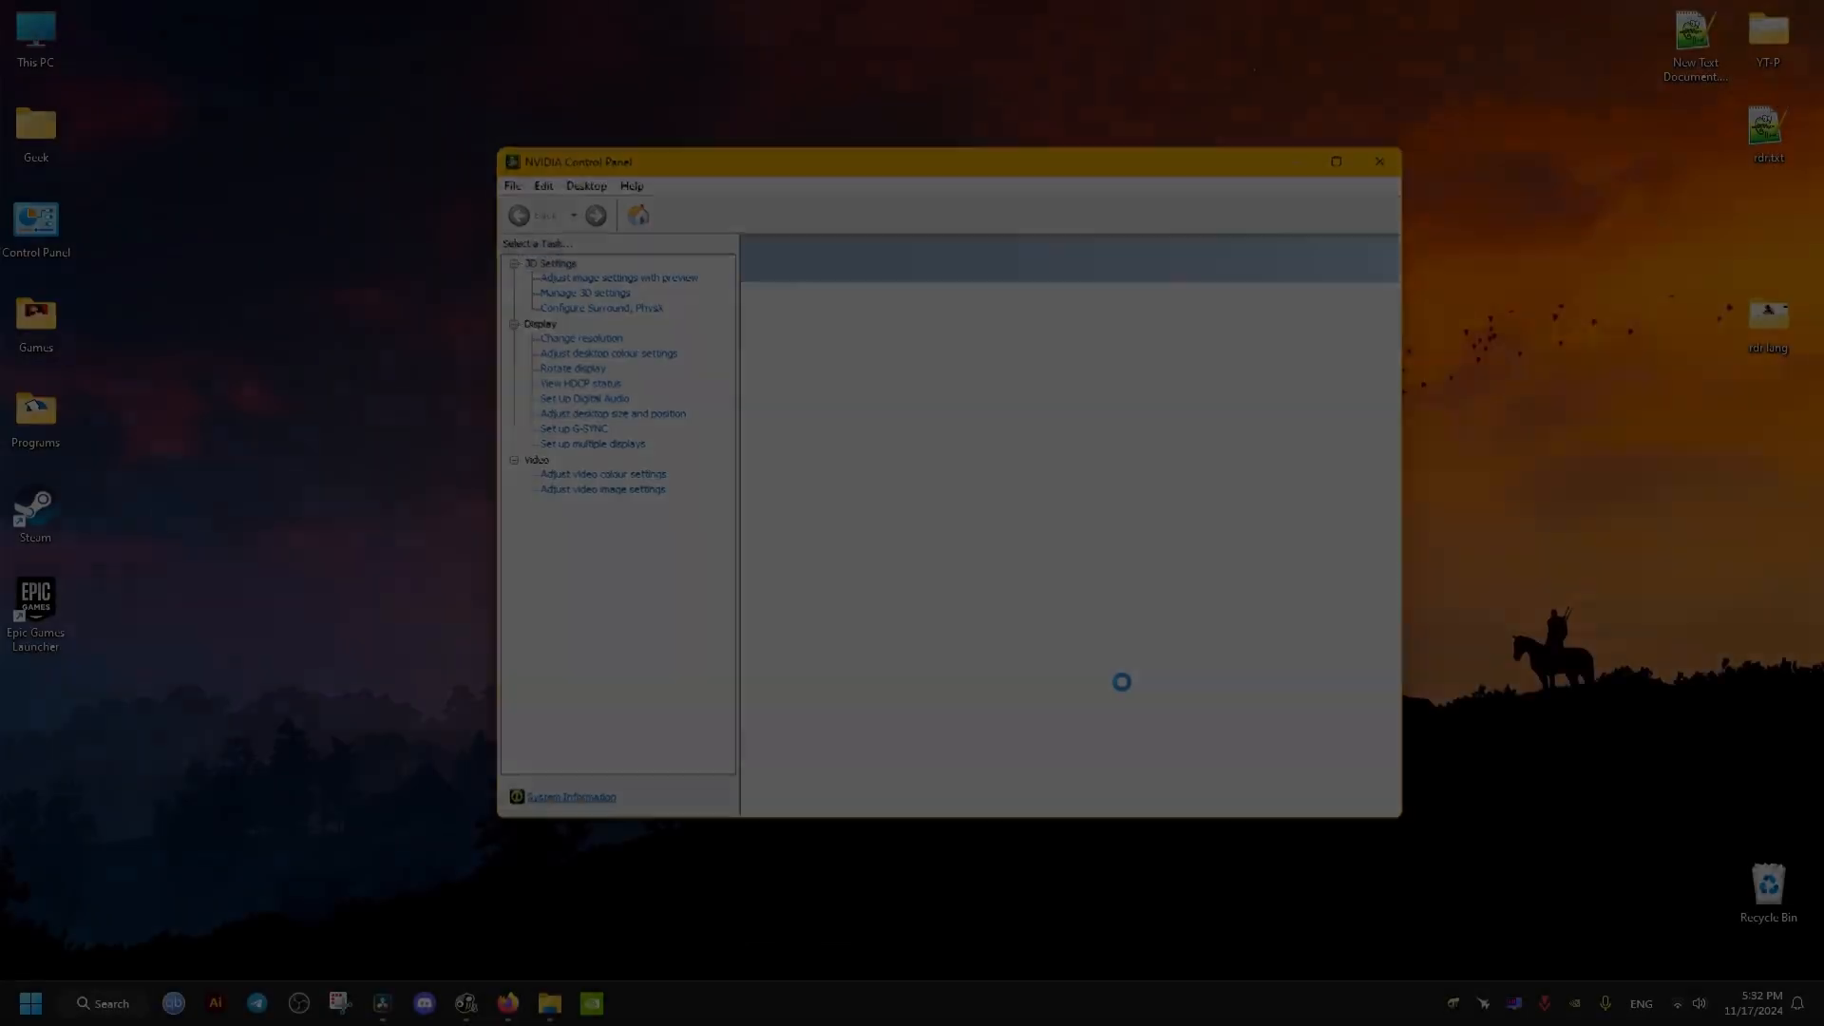
Add DaVinci Resolve as a customised program in Manage 3D Settings > Program Settings
left_click(571, 428)
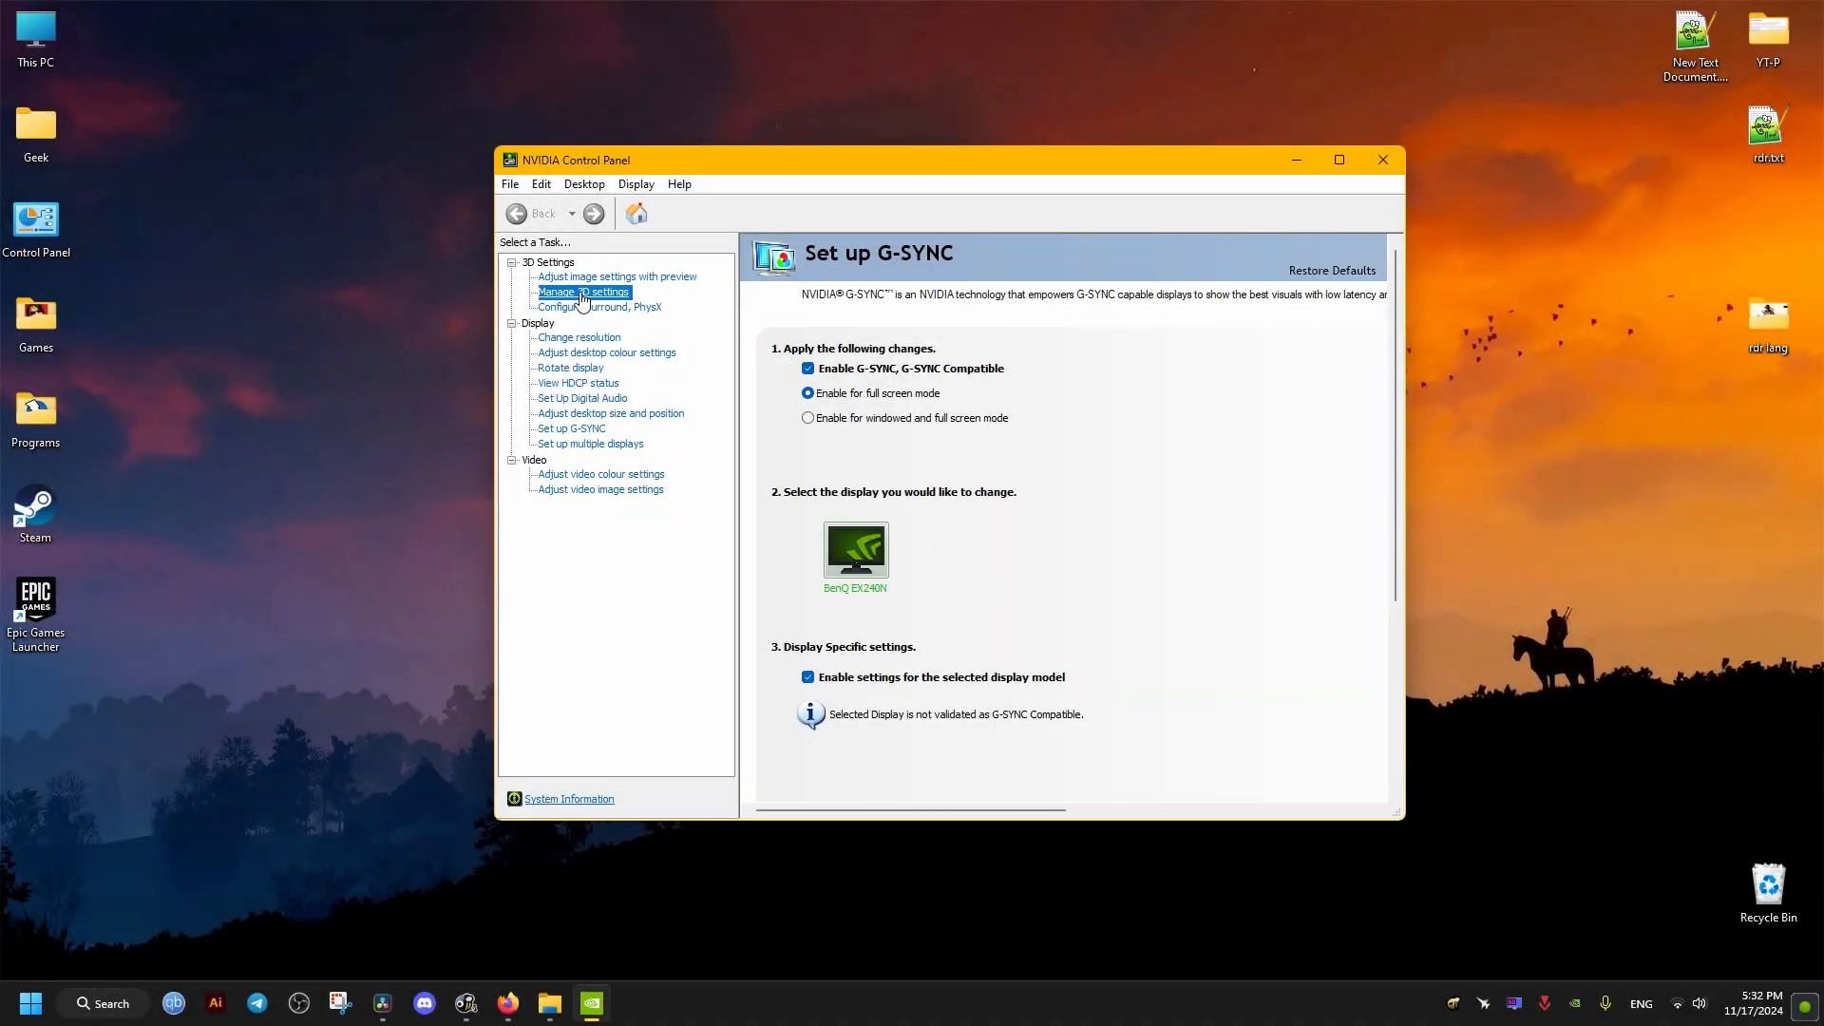
left_click(584, 292)
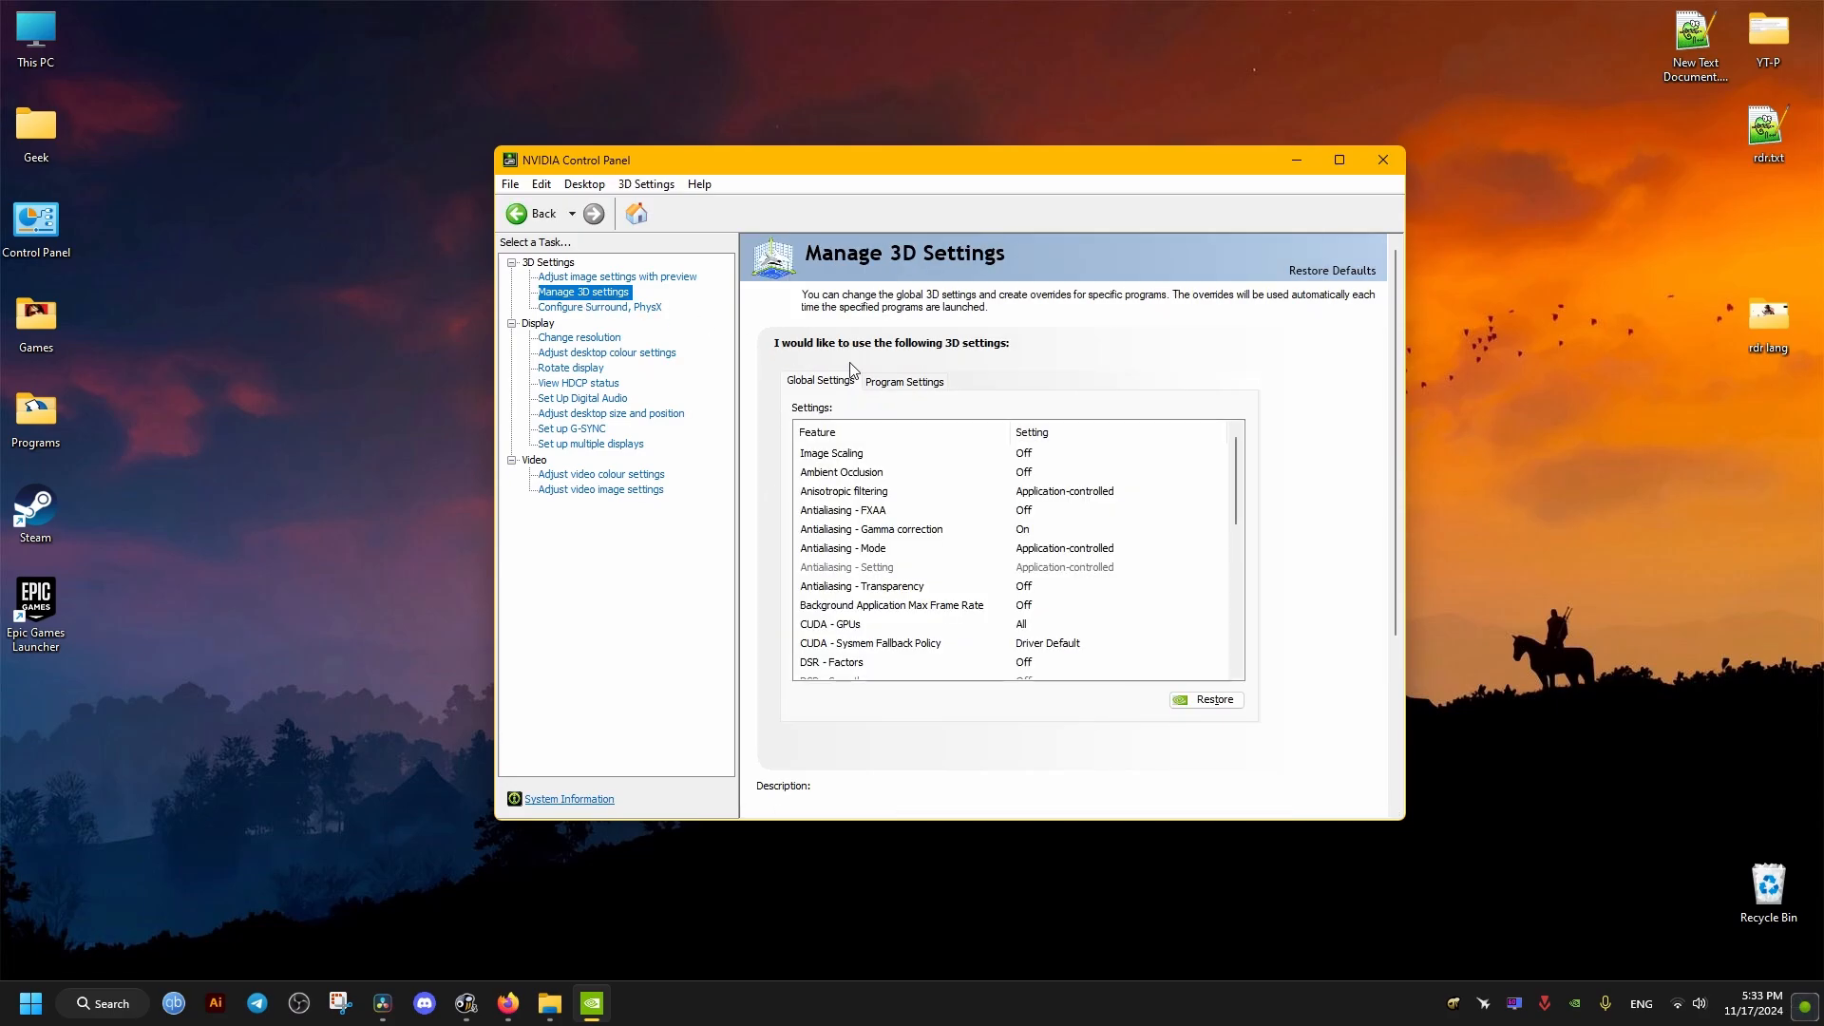
mouse_move(833, 371)
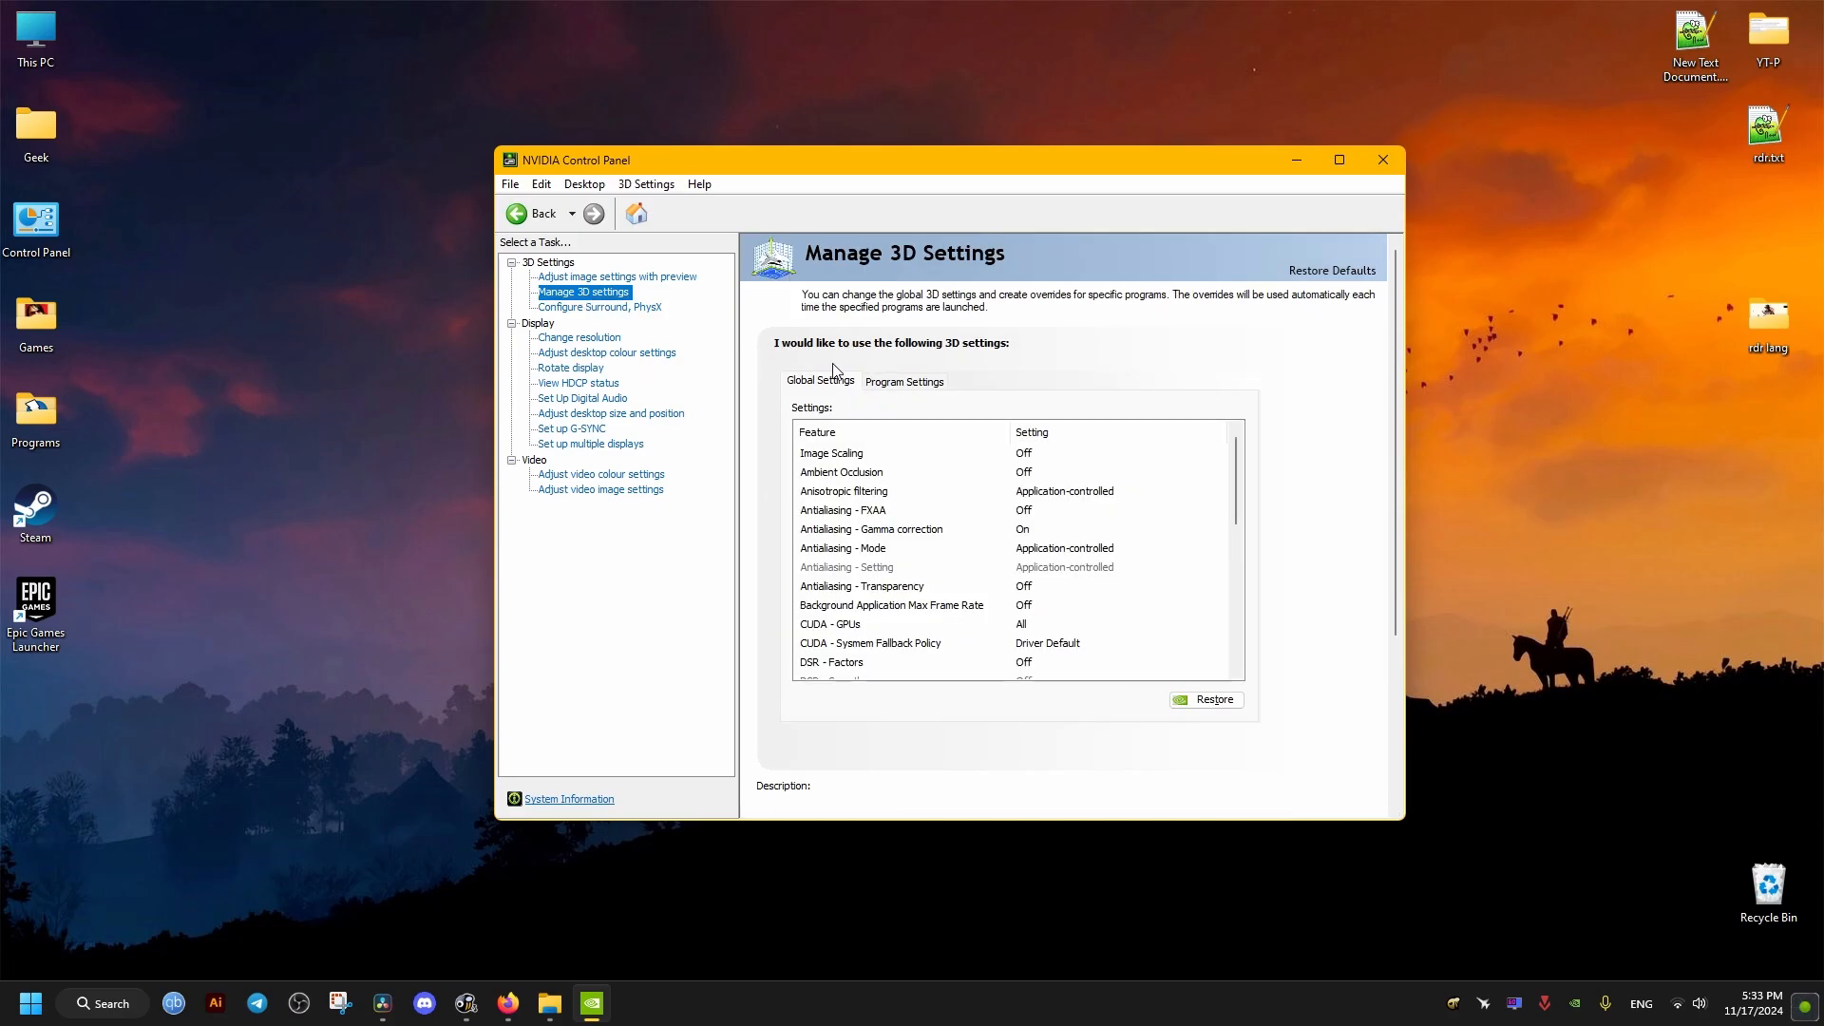
left_click(903, 382)
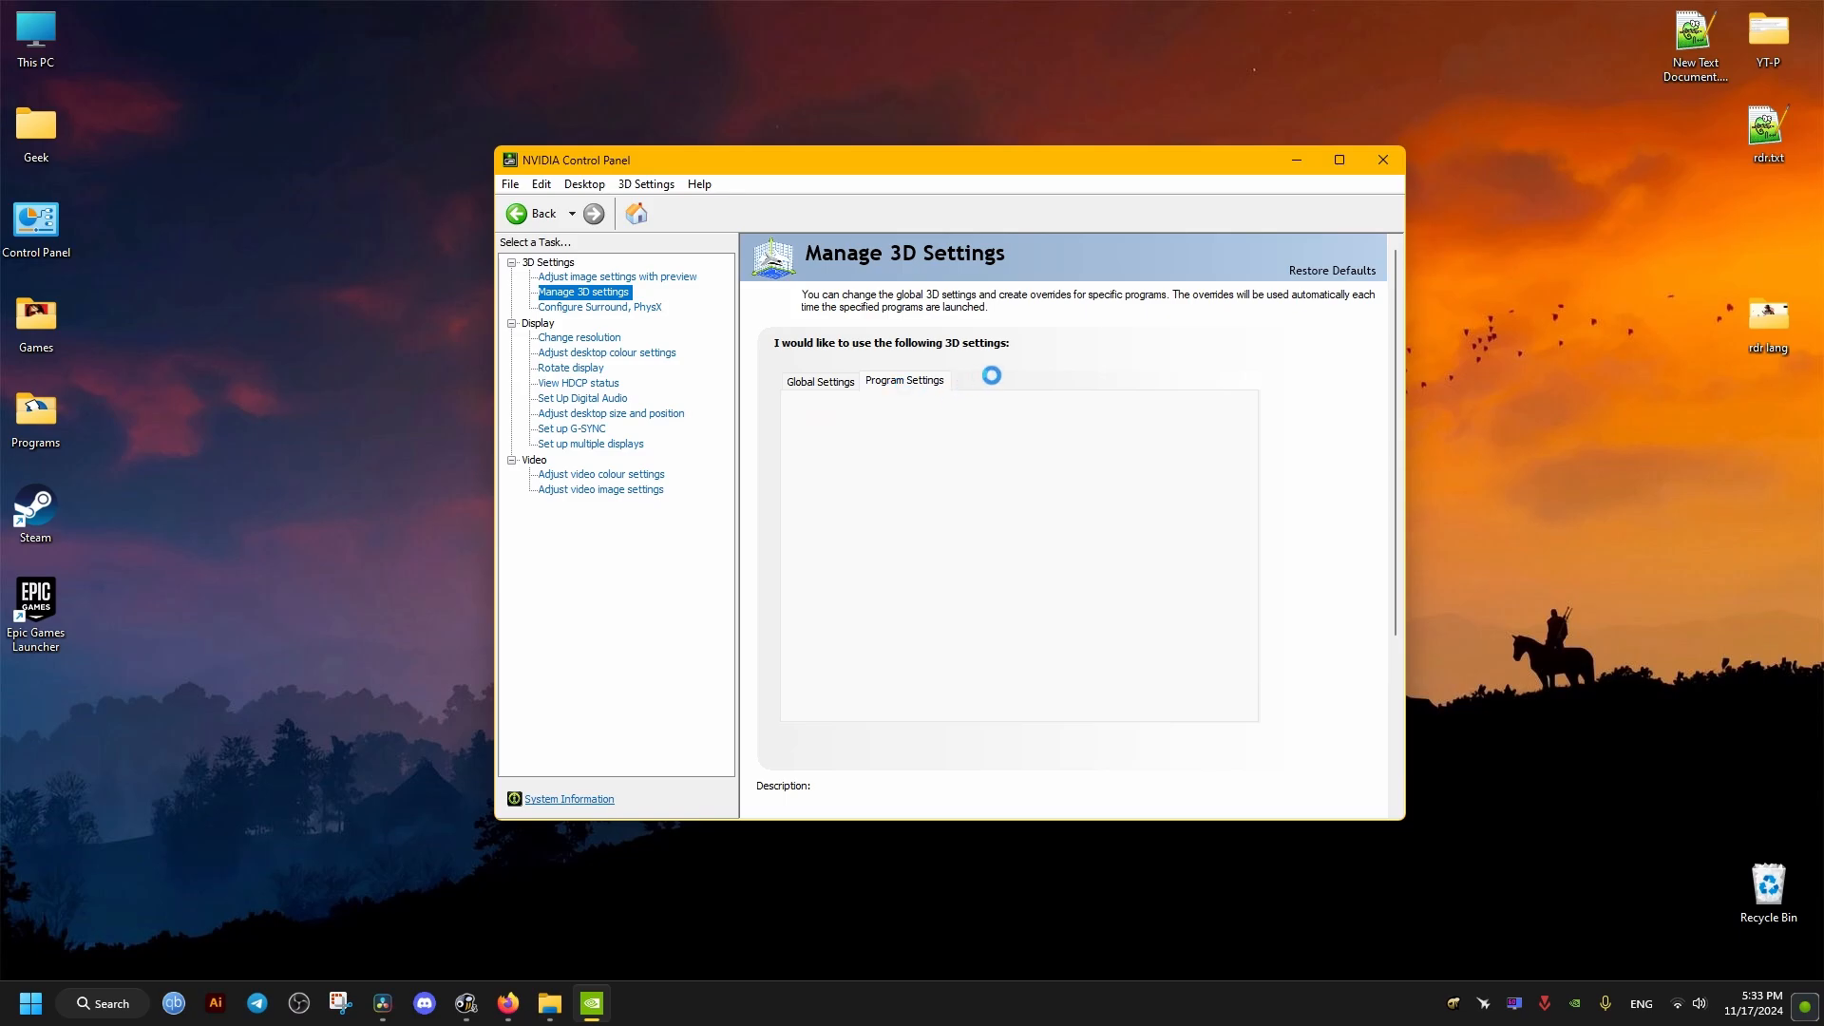
left_click(902, 380)
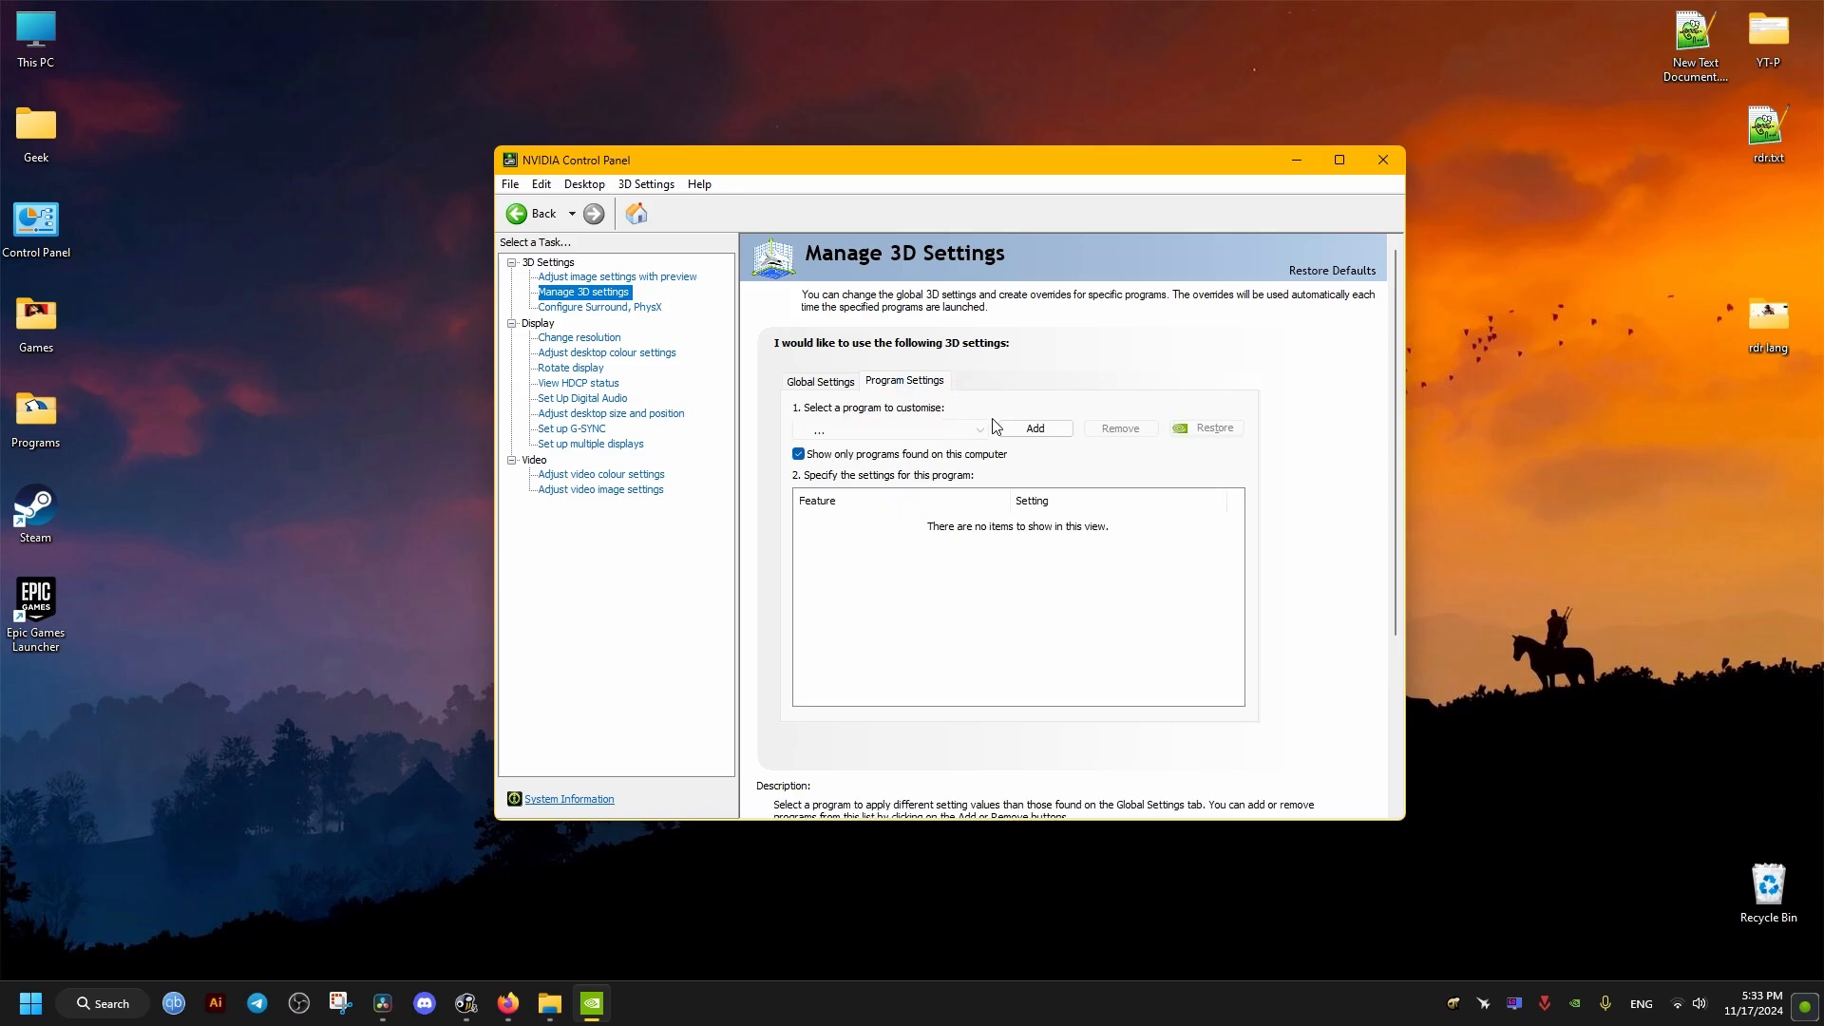
left_click(890, 428)
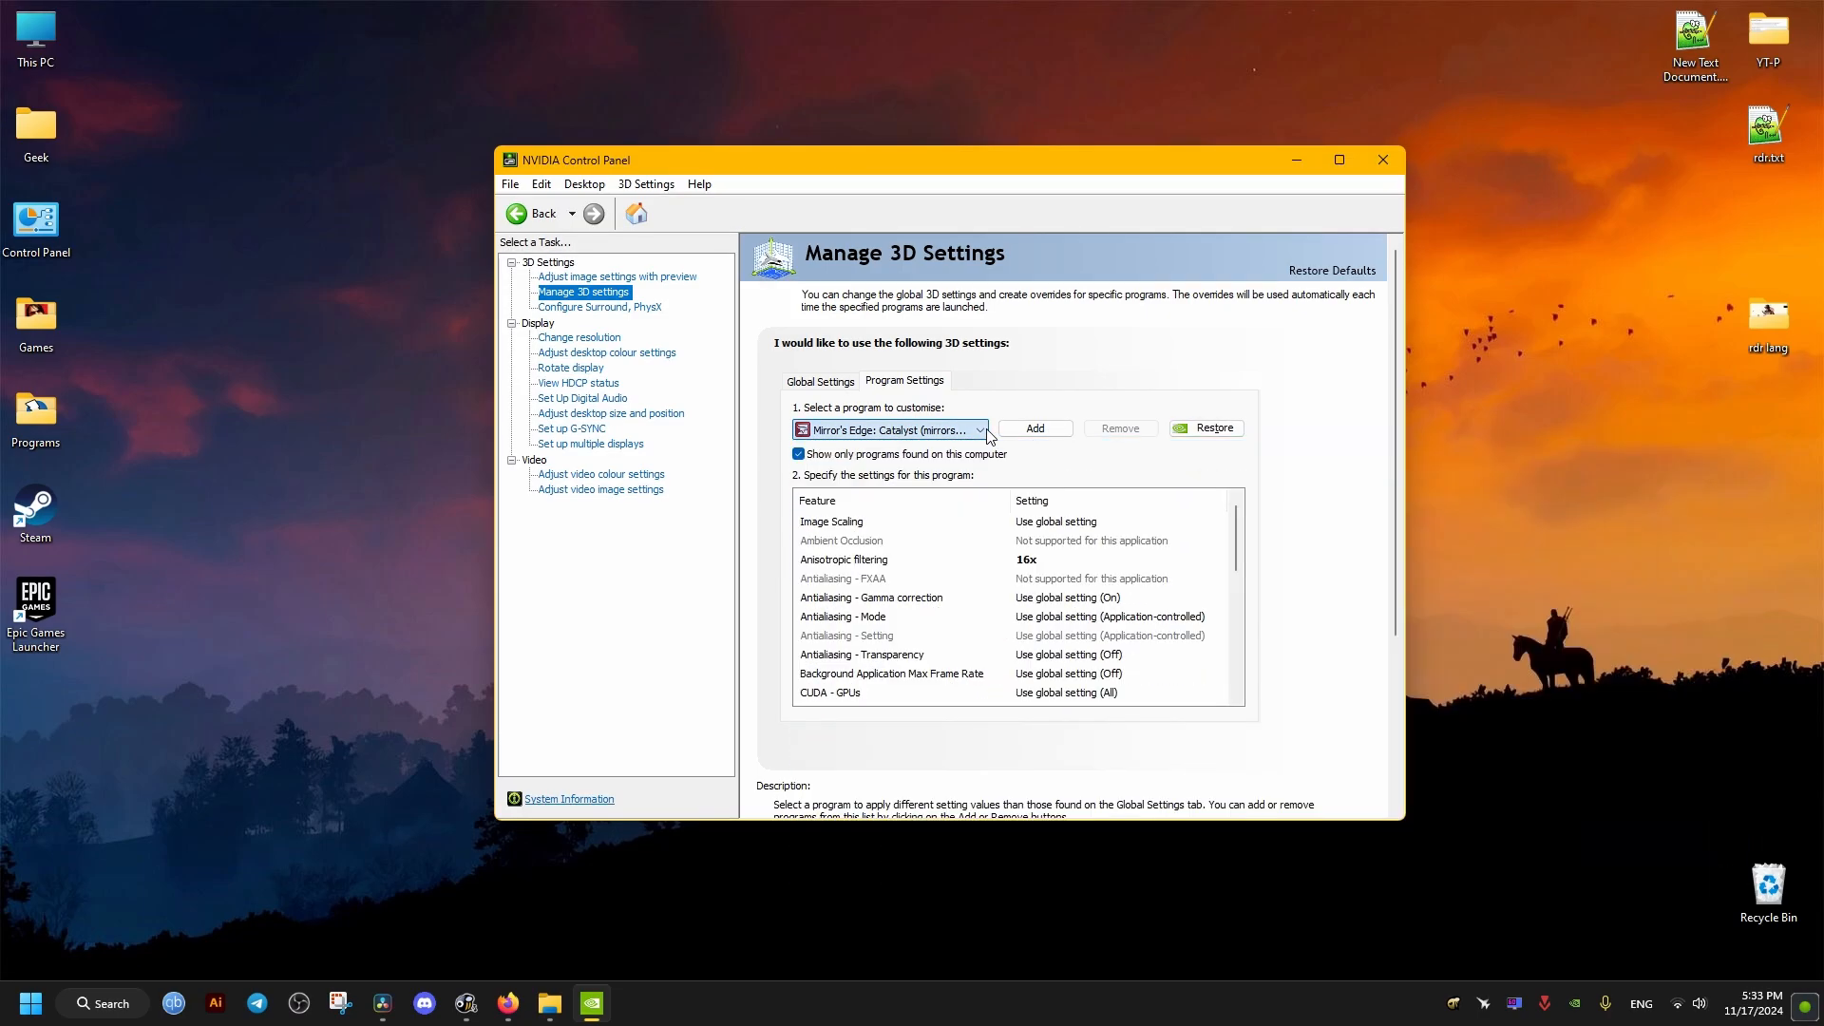
left_click(1032, 429)
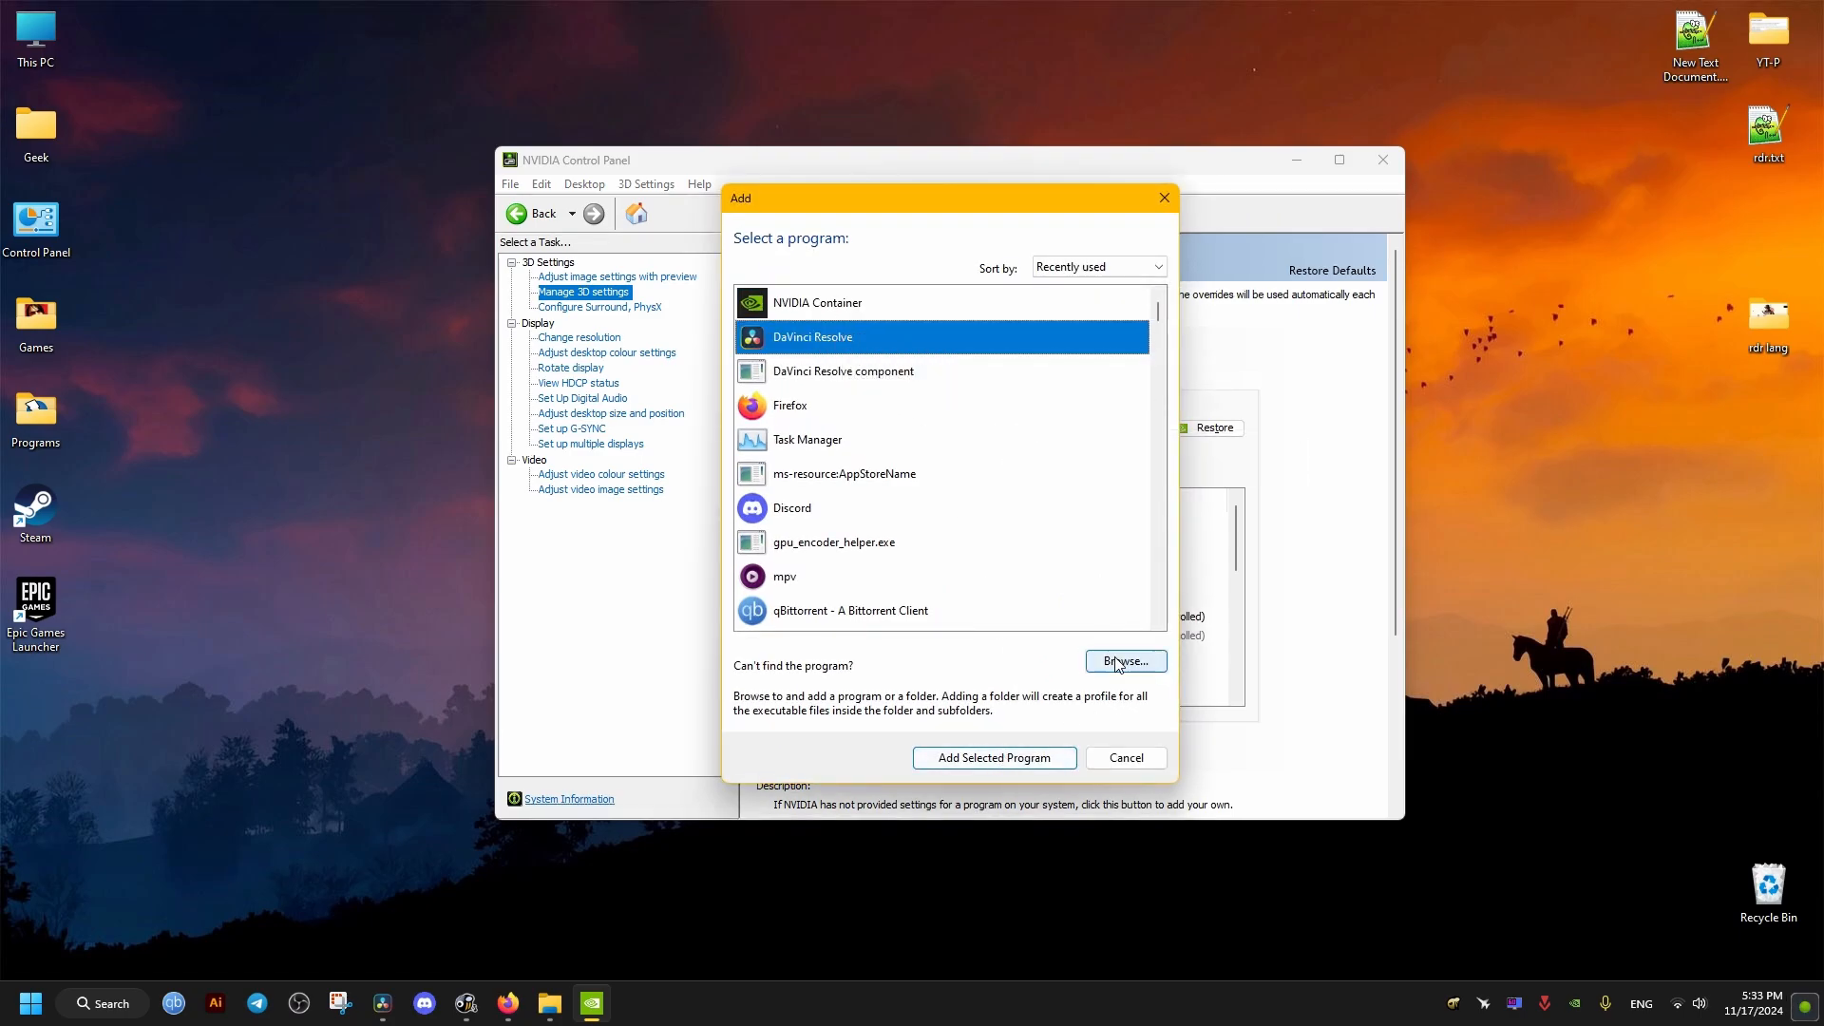
left_click(992, 757)
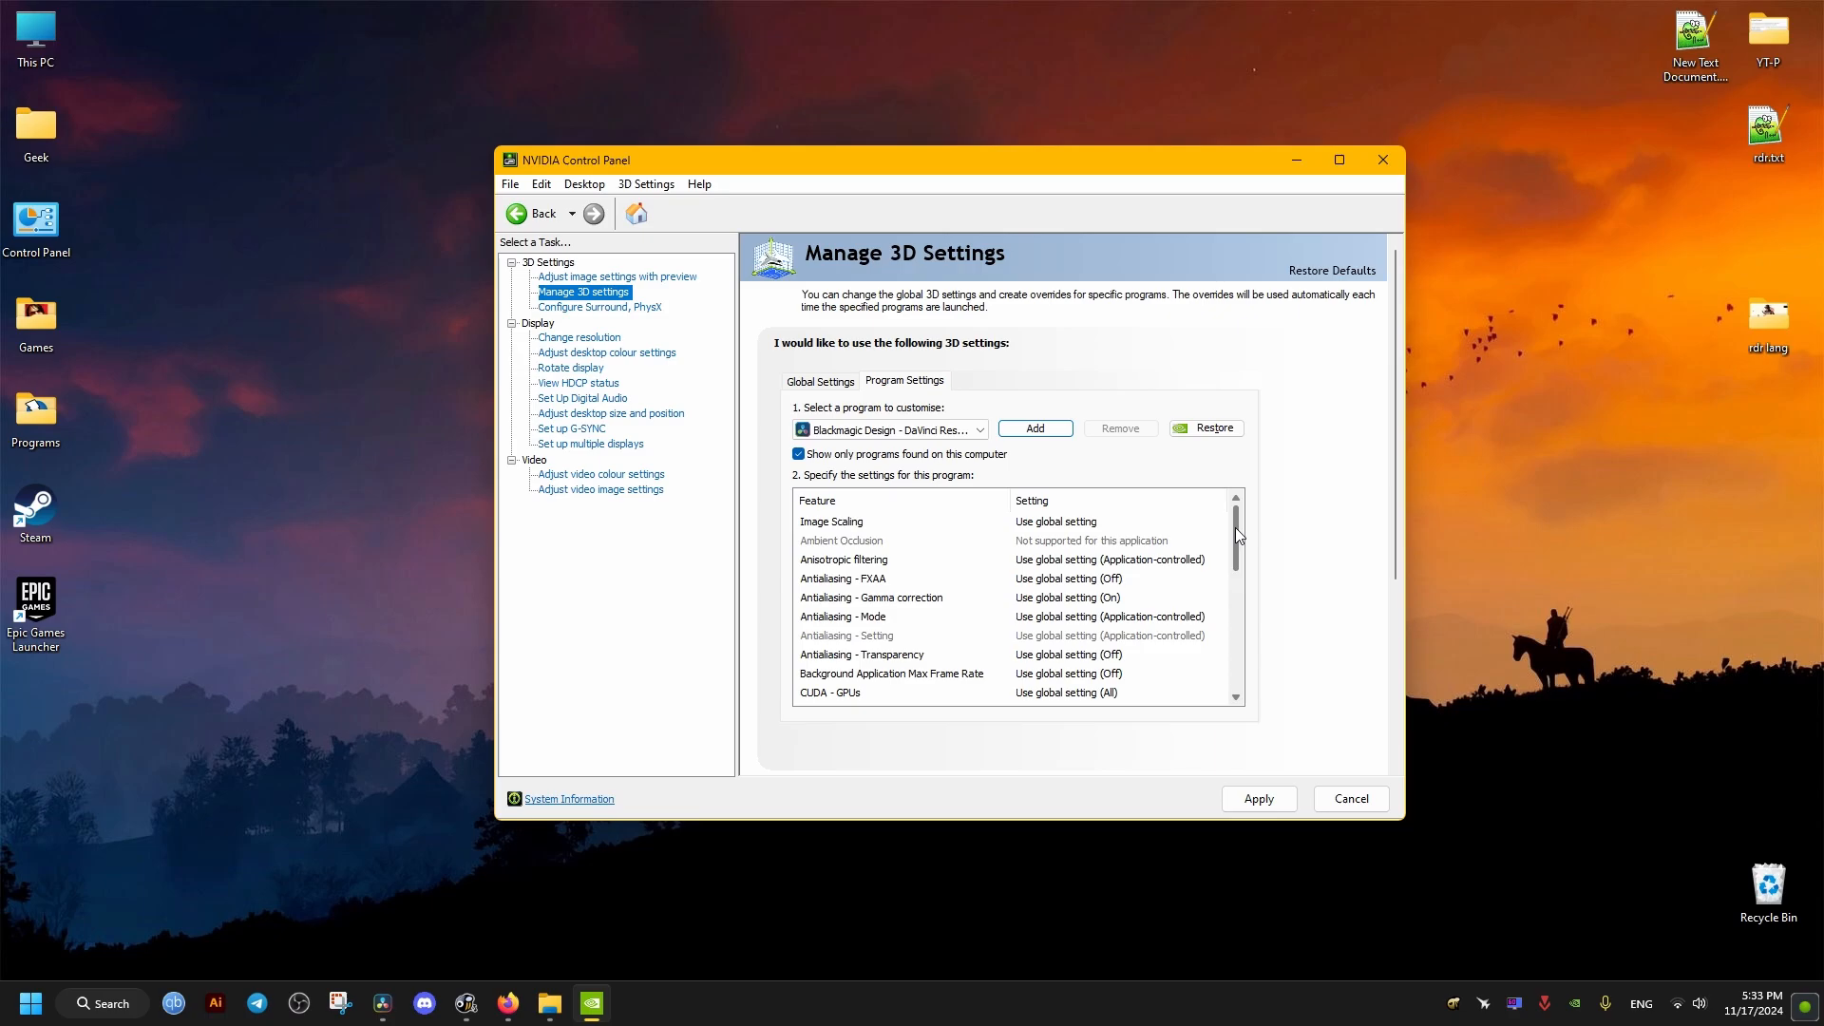
Set Resolve's Monitor Technology to Fixed Refresh and Preferred refresh rate to application-controlled
scroll("down", 3)
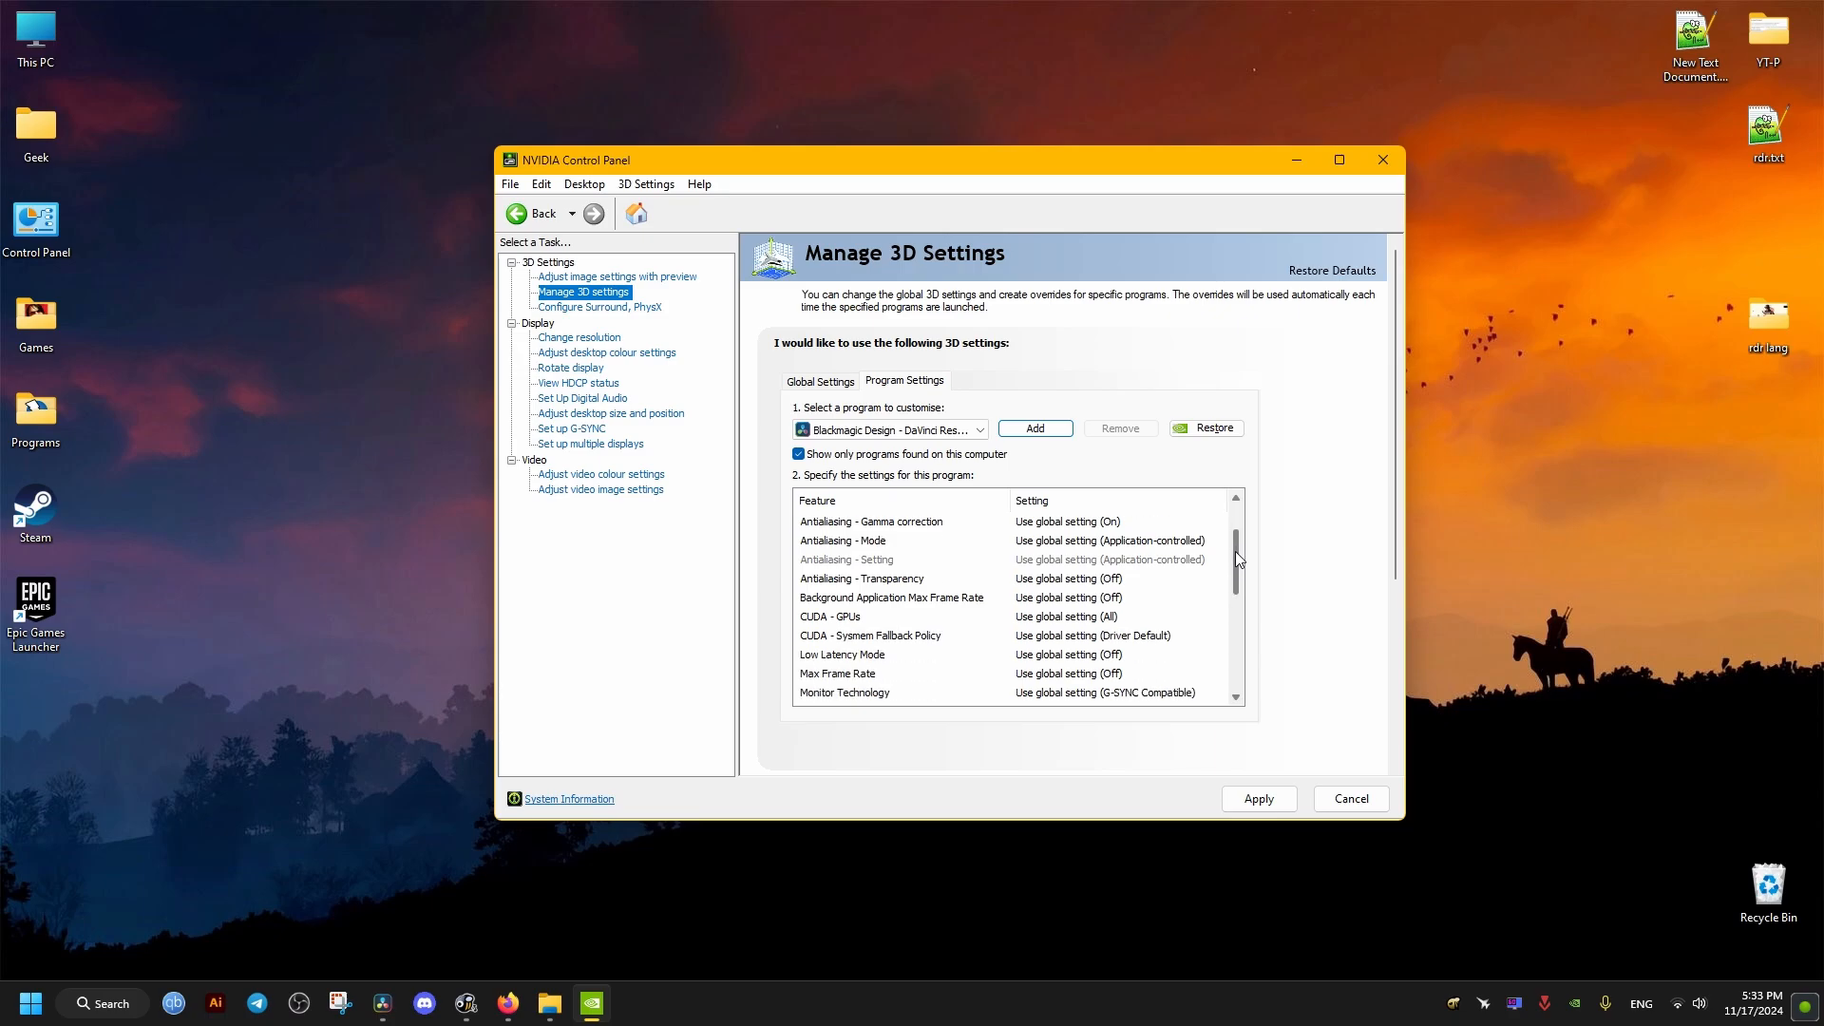
scroll("down", 3)
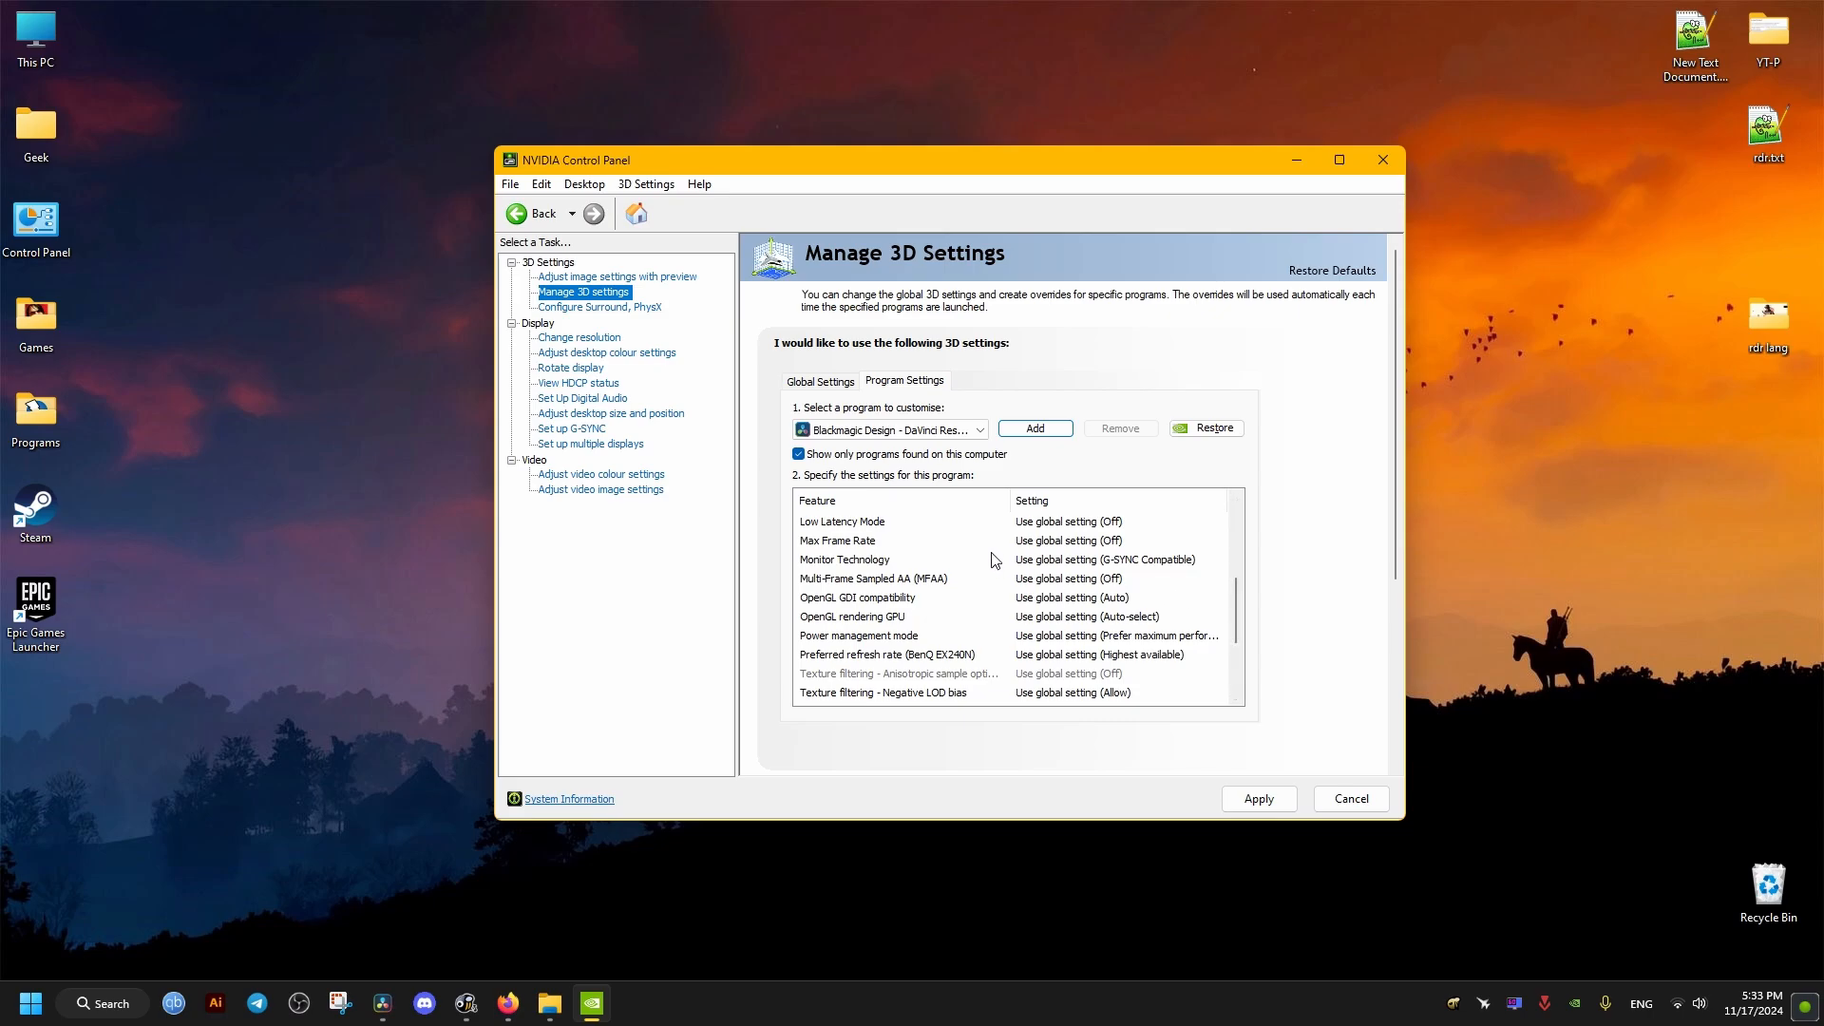
mouse_move(884, 584)
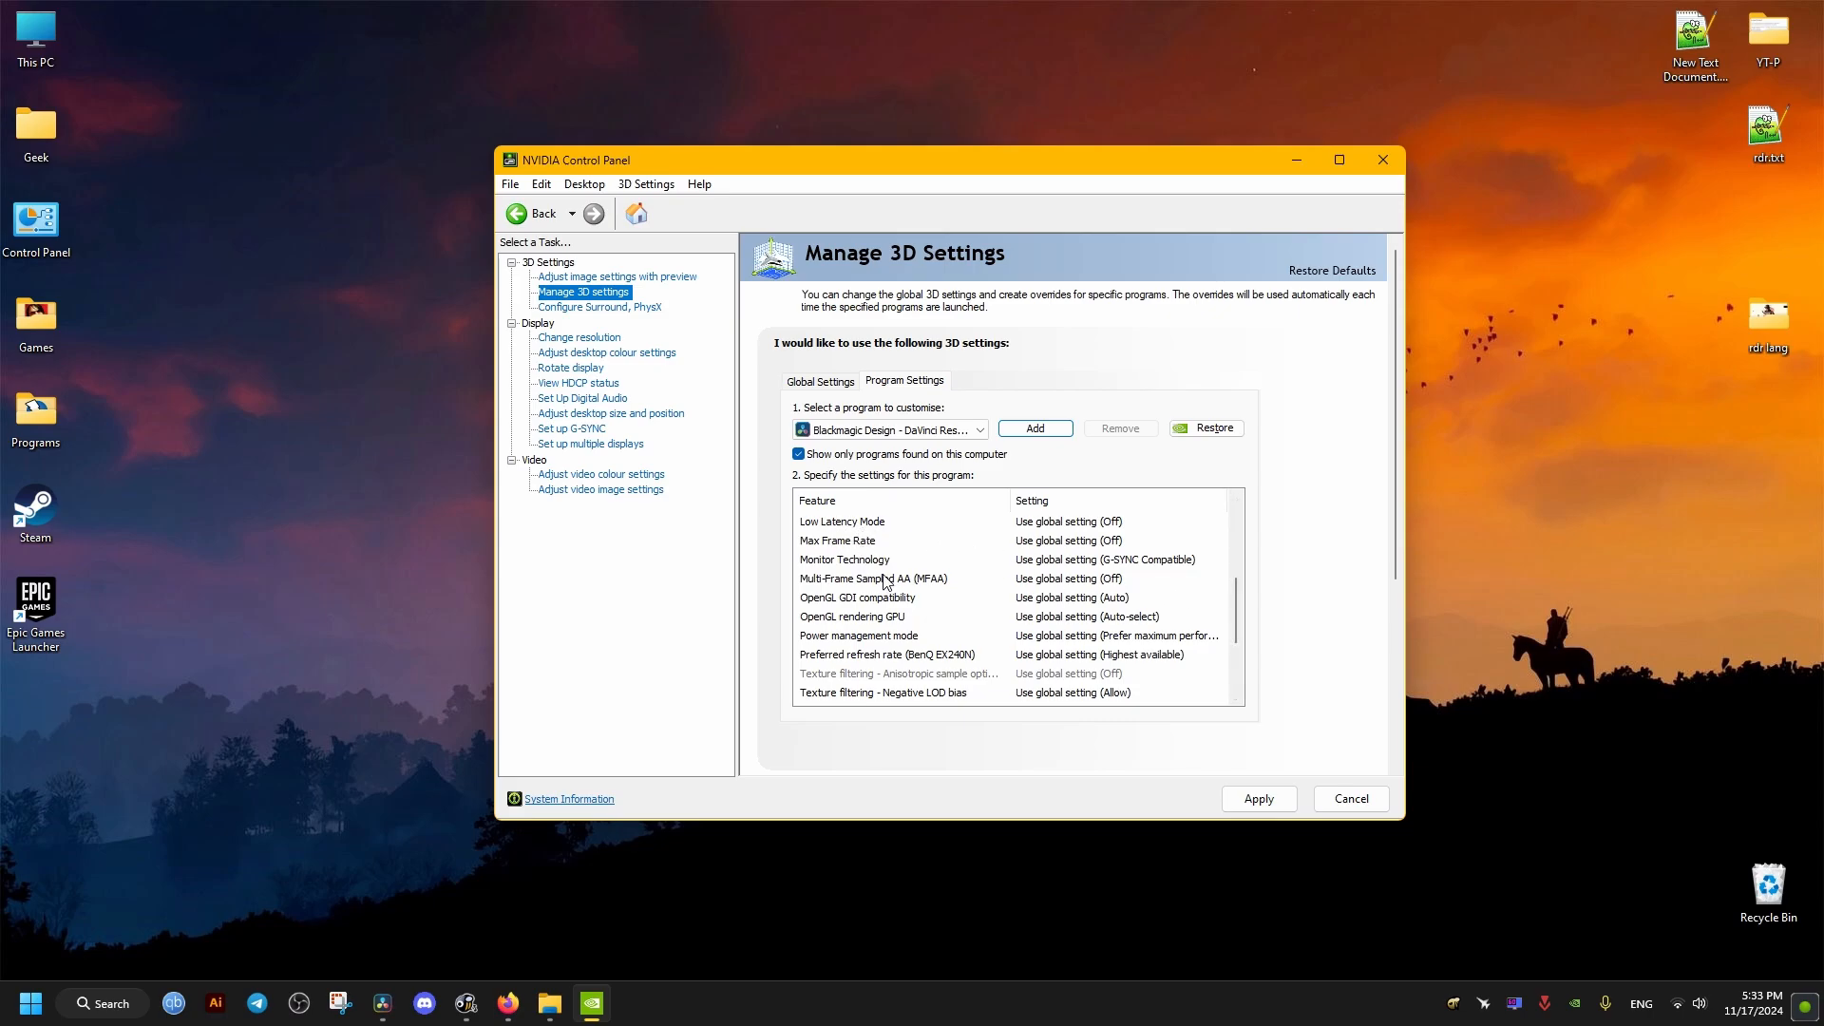
mouse_move(971, 569)
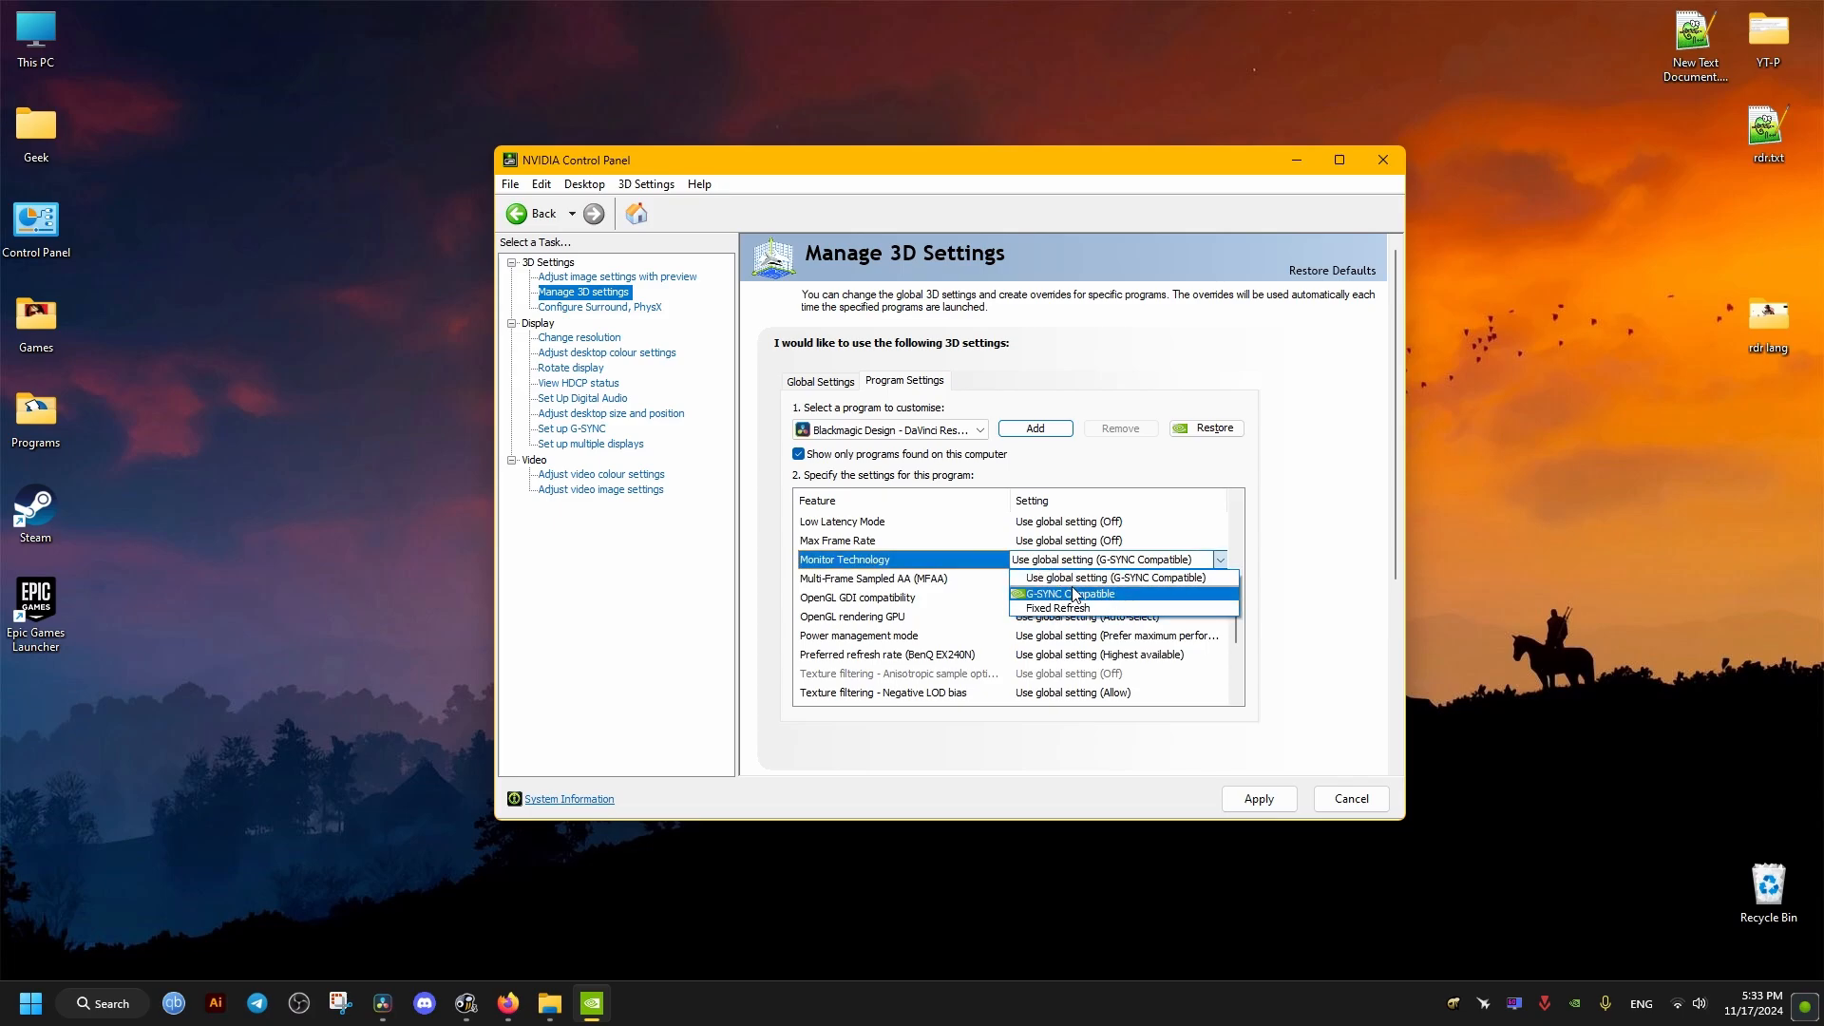
mouse_move(1056, 607)
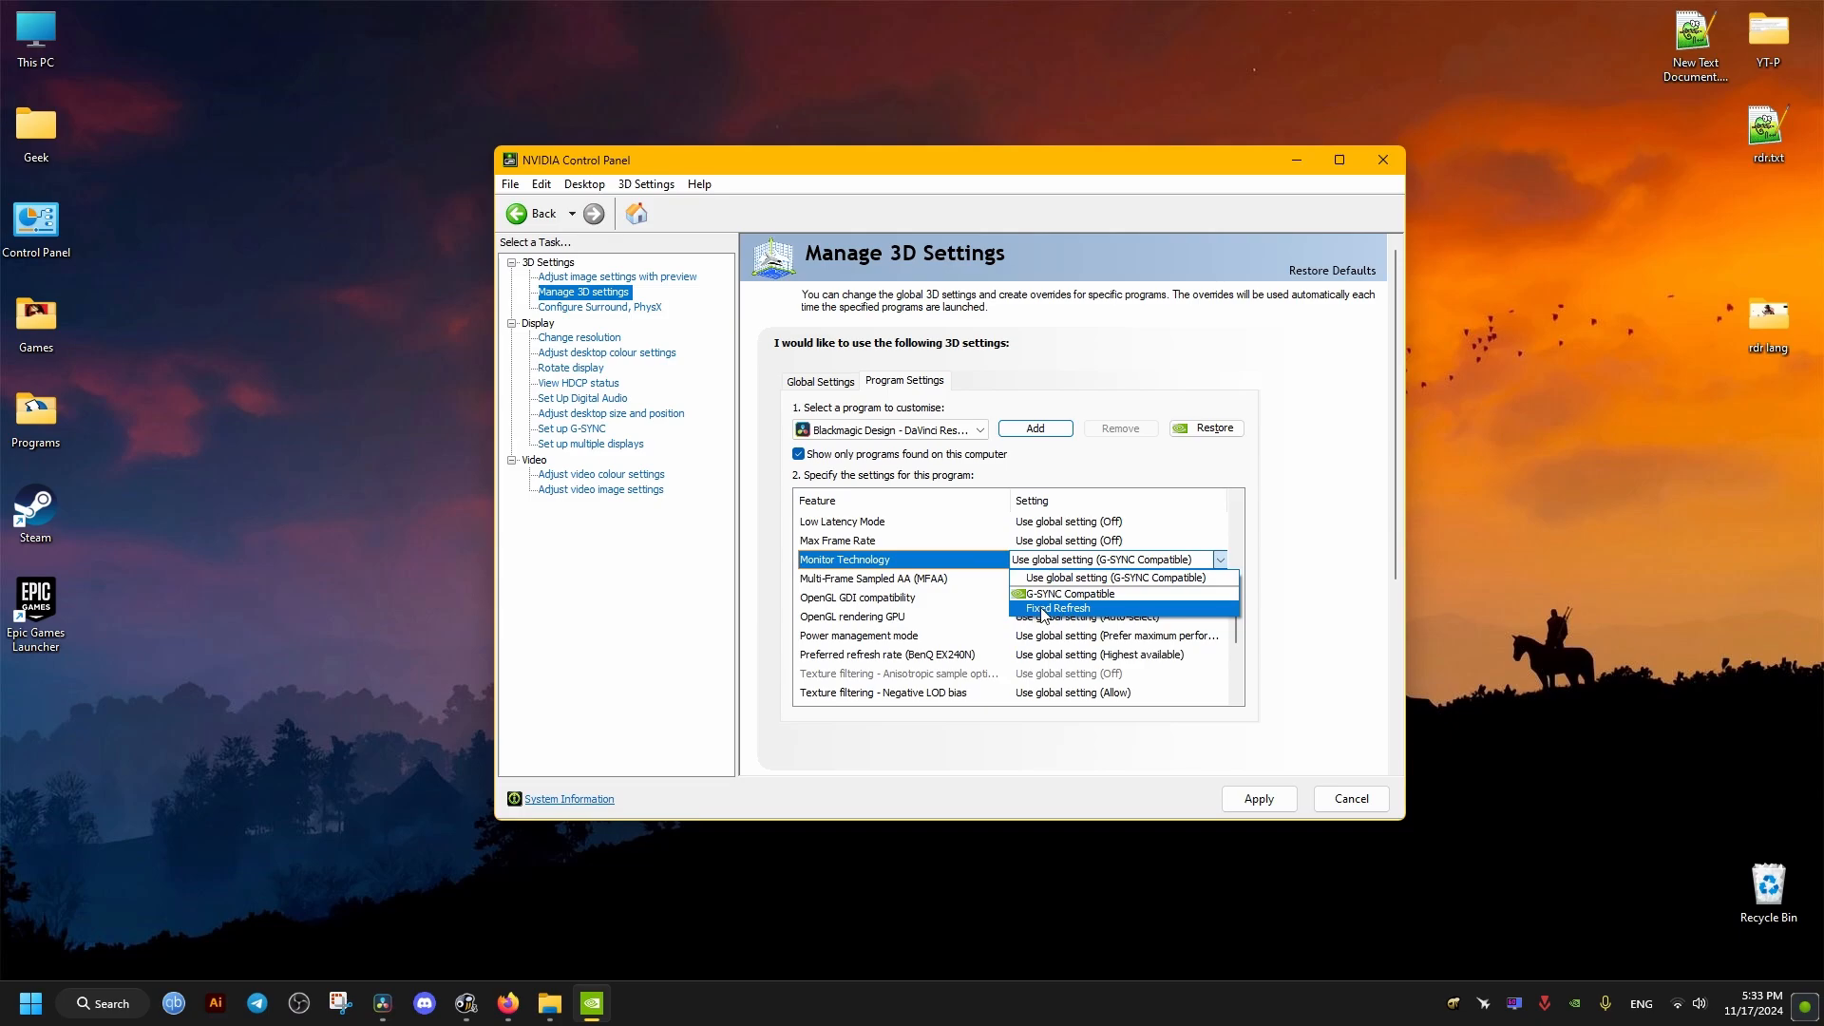
left_click(1057, 608)
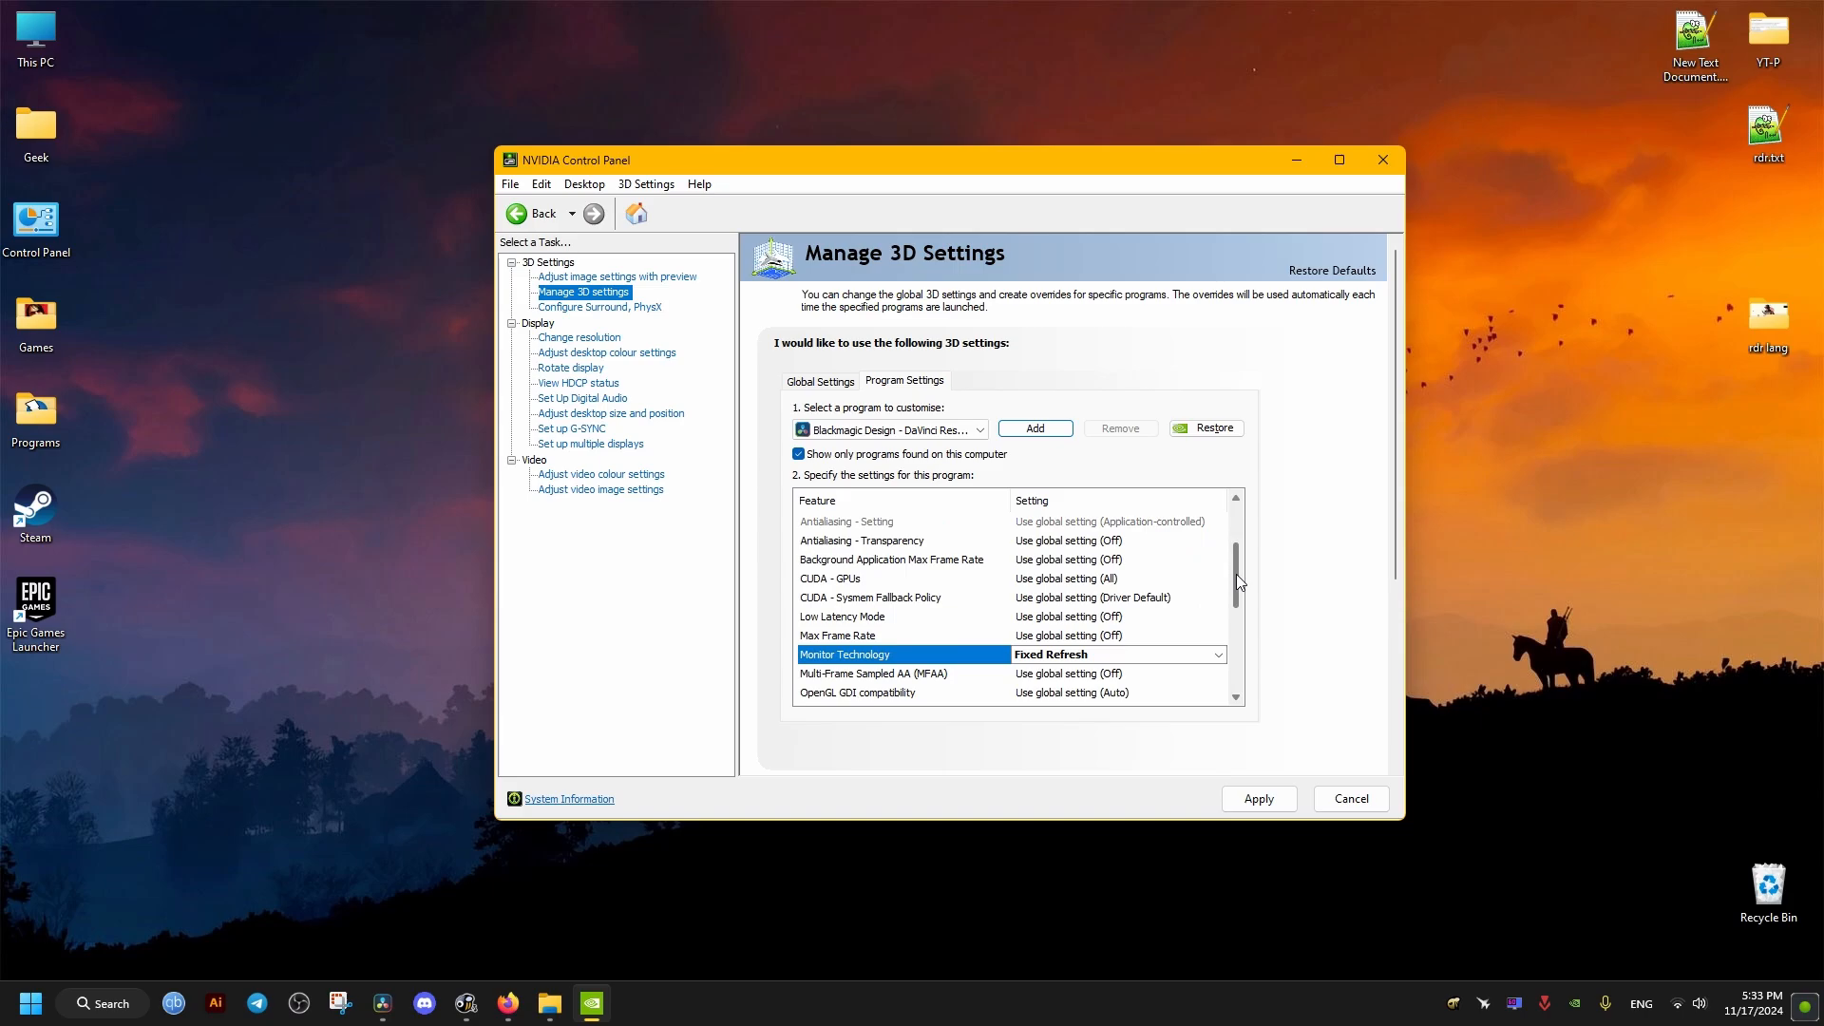
scroll("down", 3)
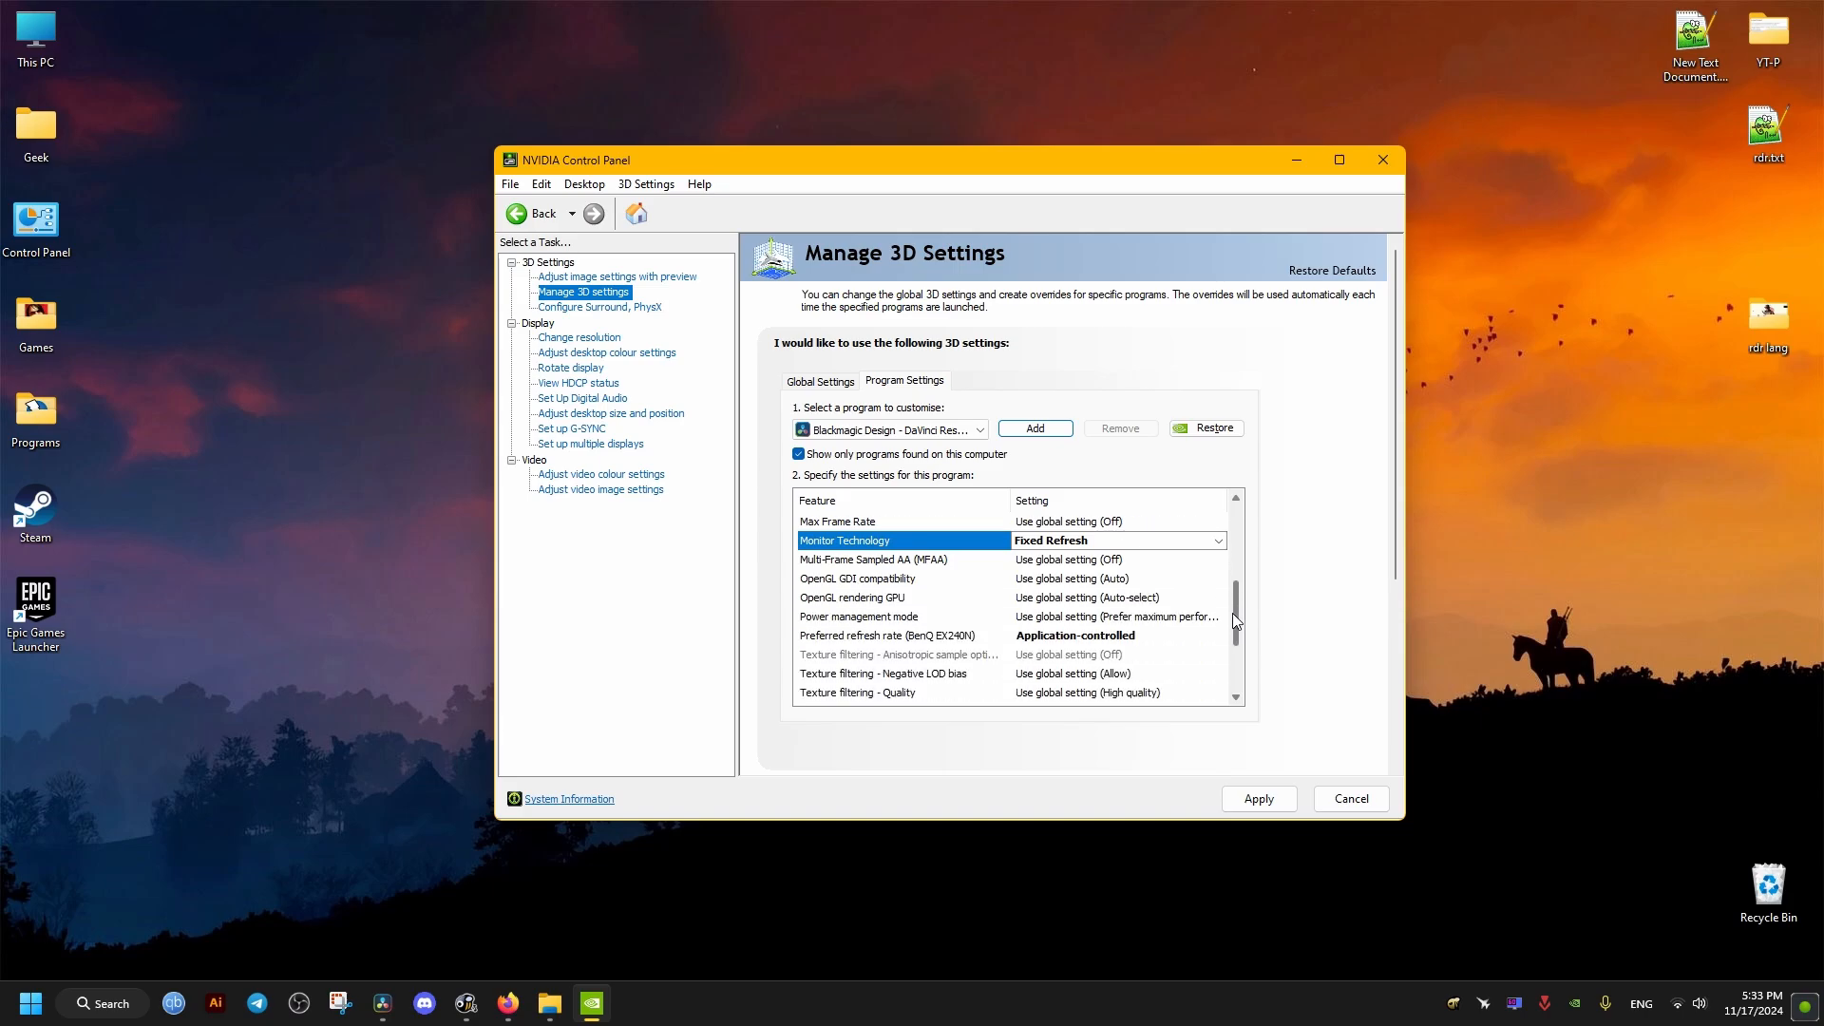
scroll("down", 3)
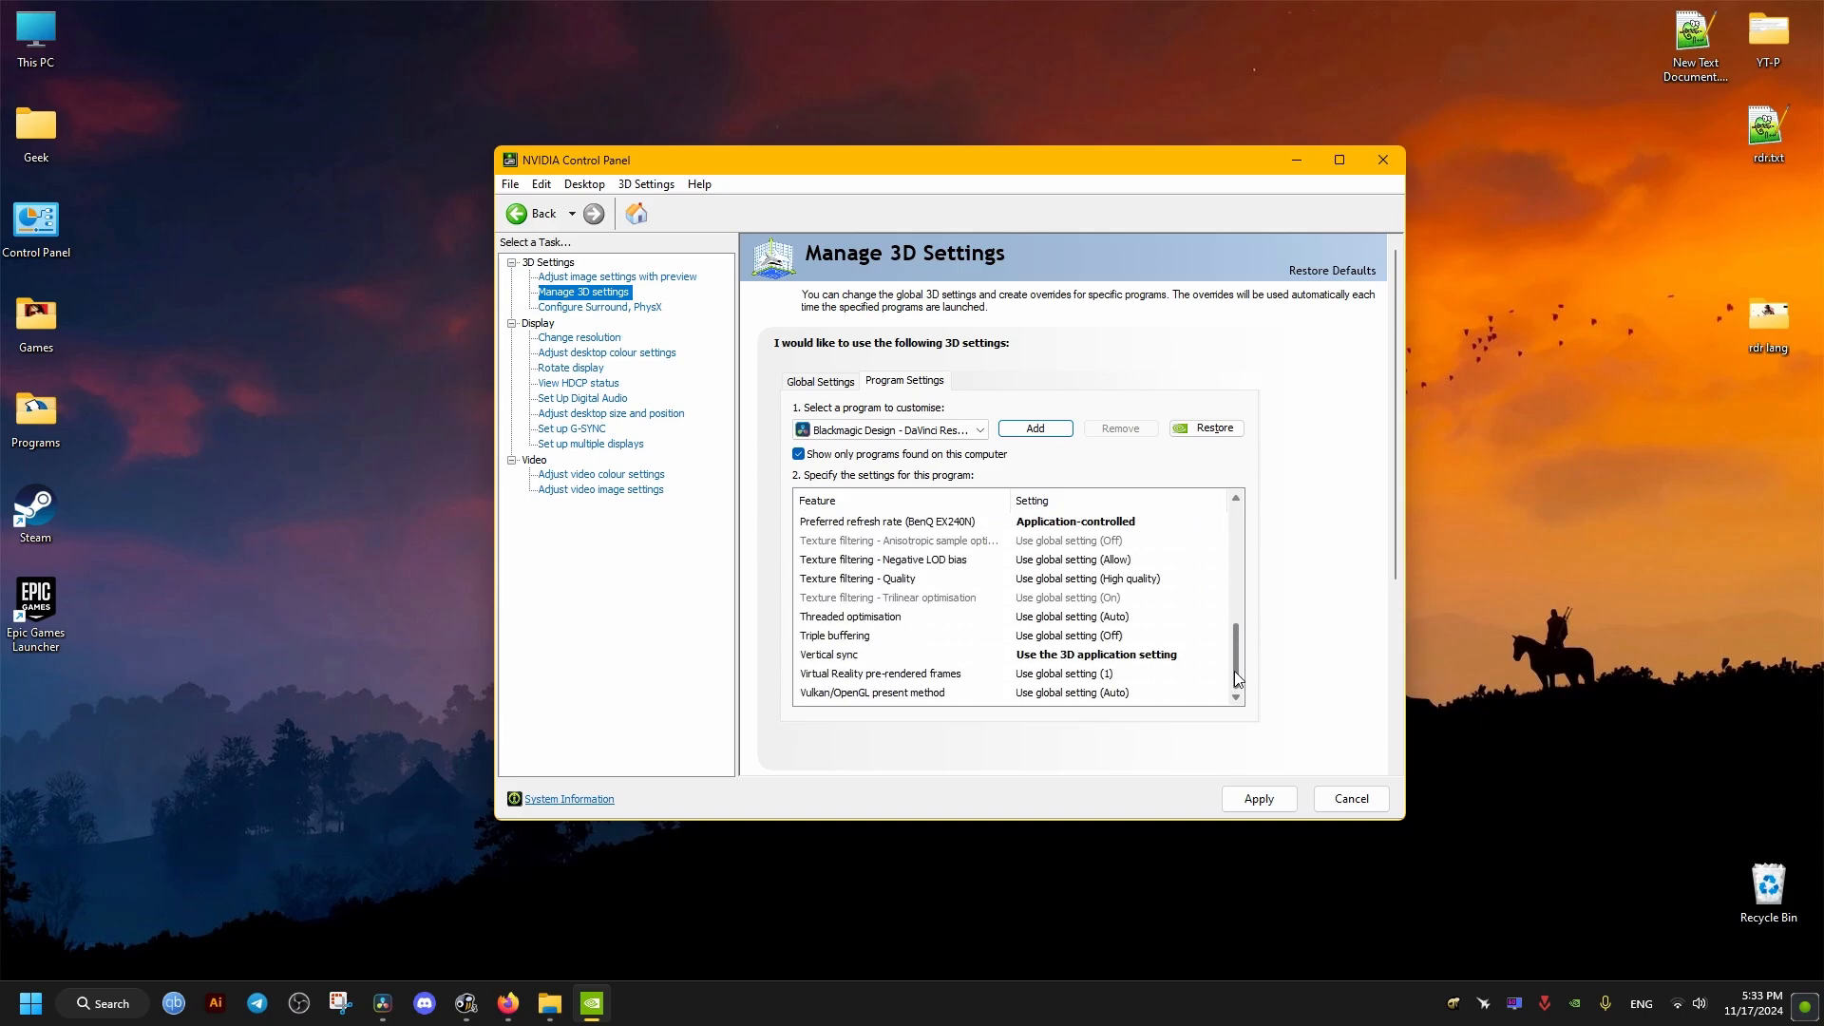
left_click(1218, 655)
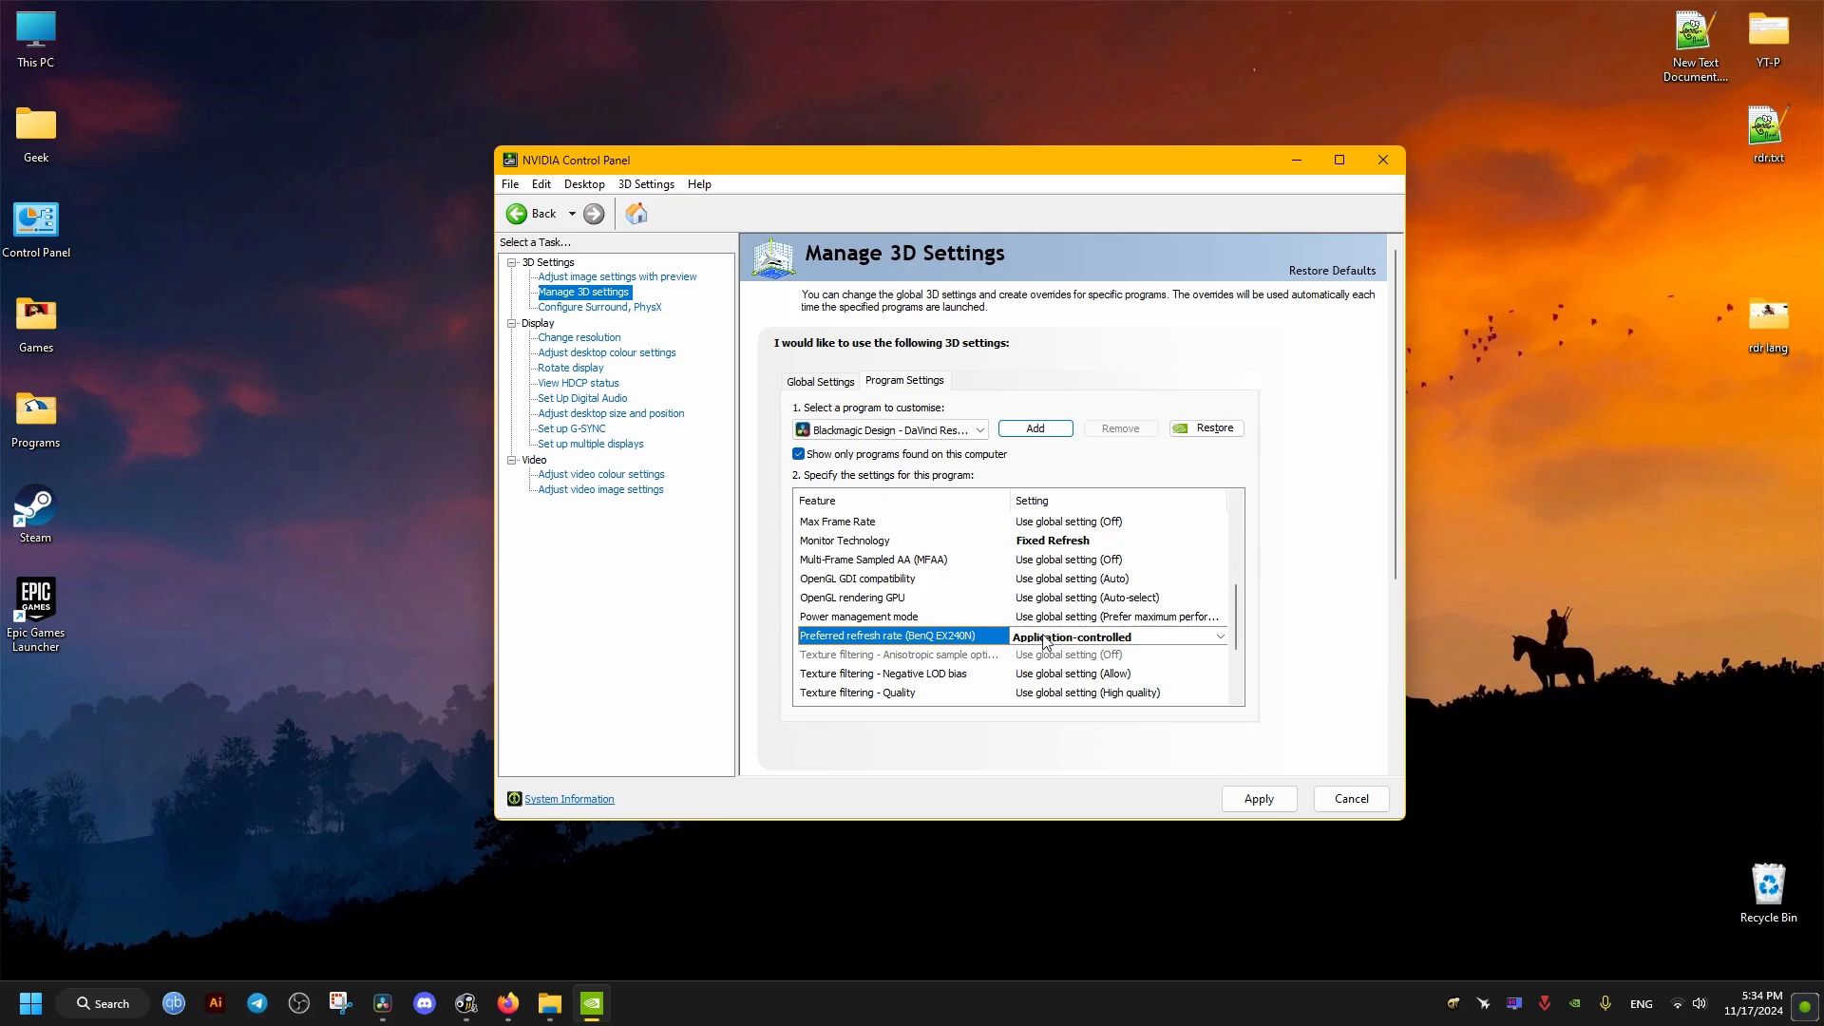
left_click(1218, 636)
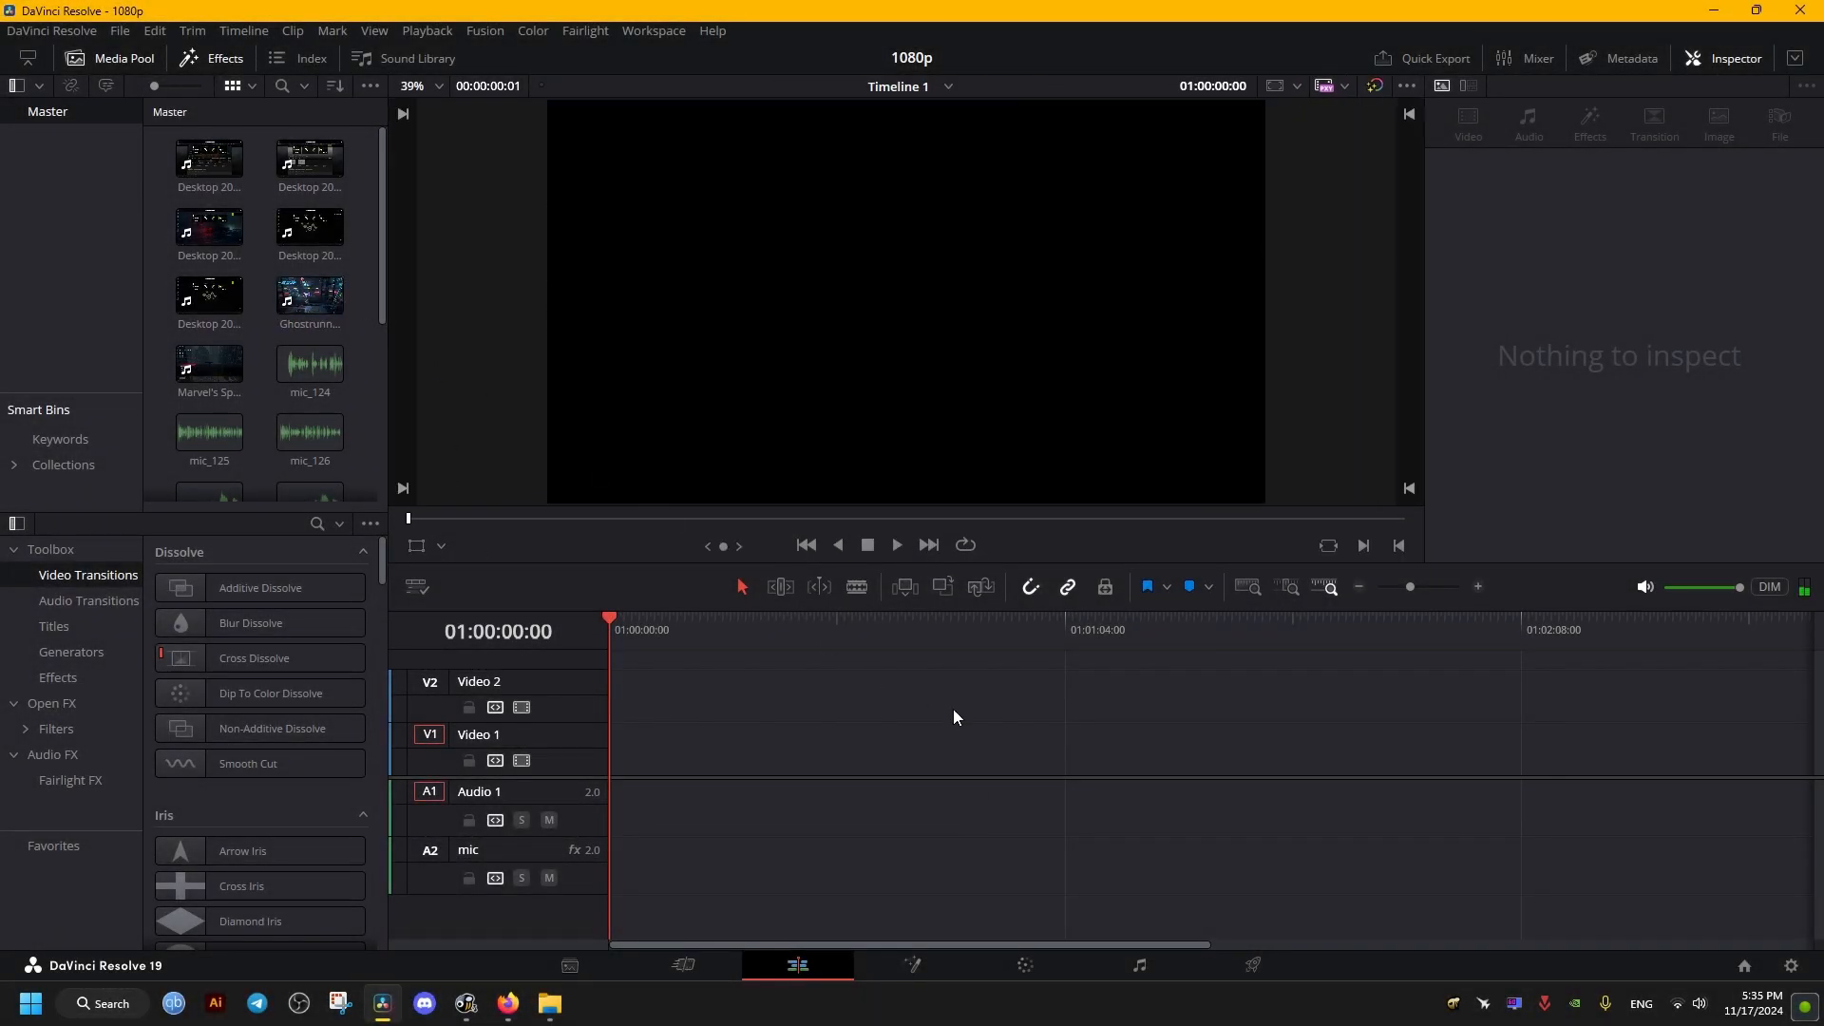
mouse_move(436, 621)
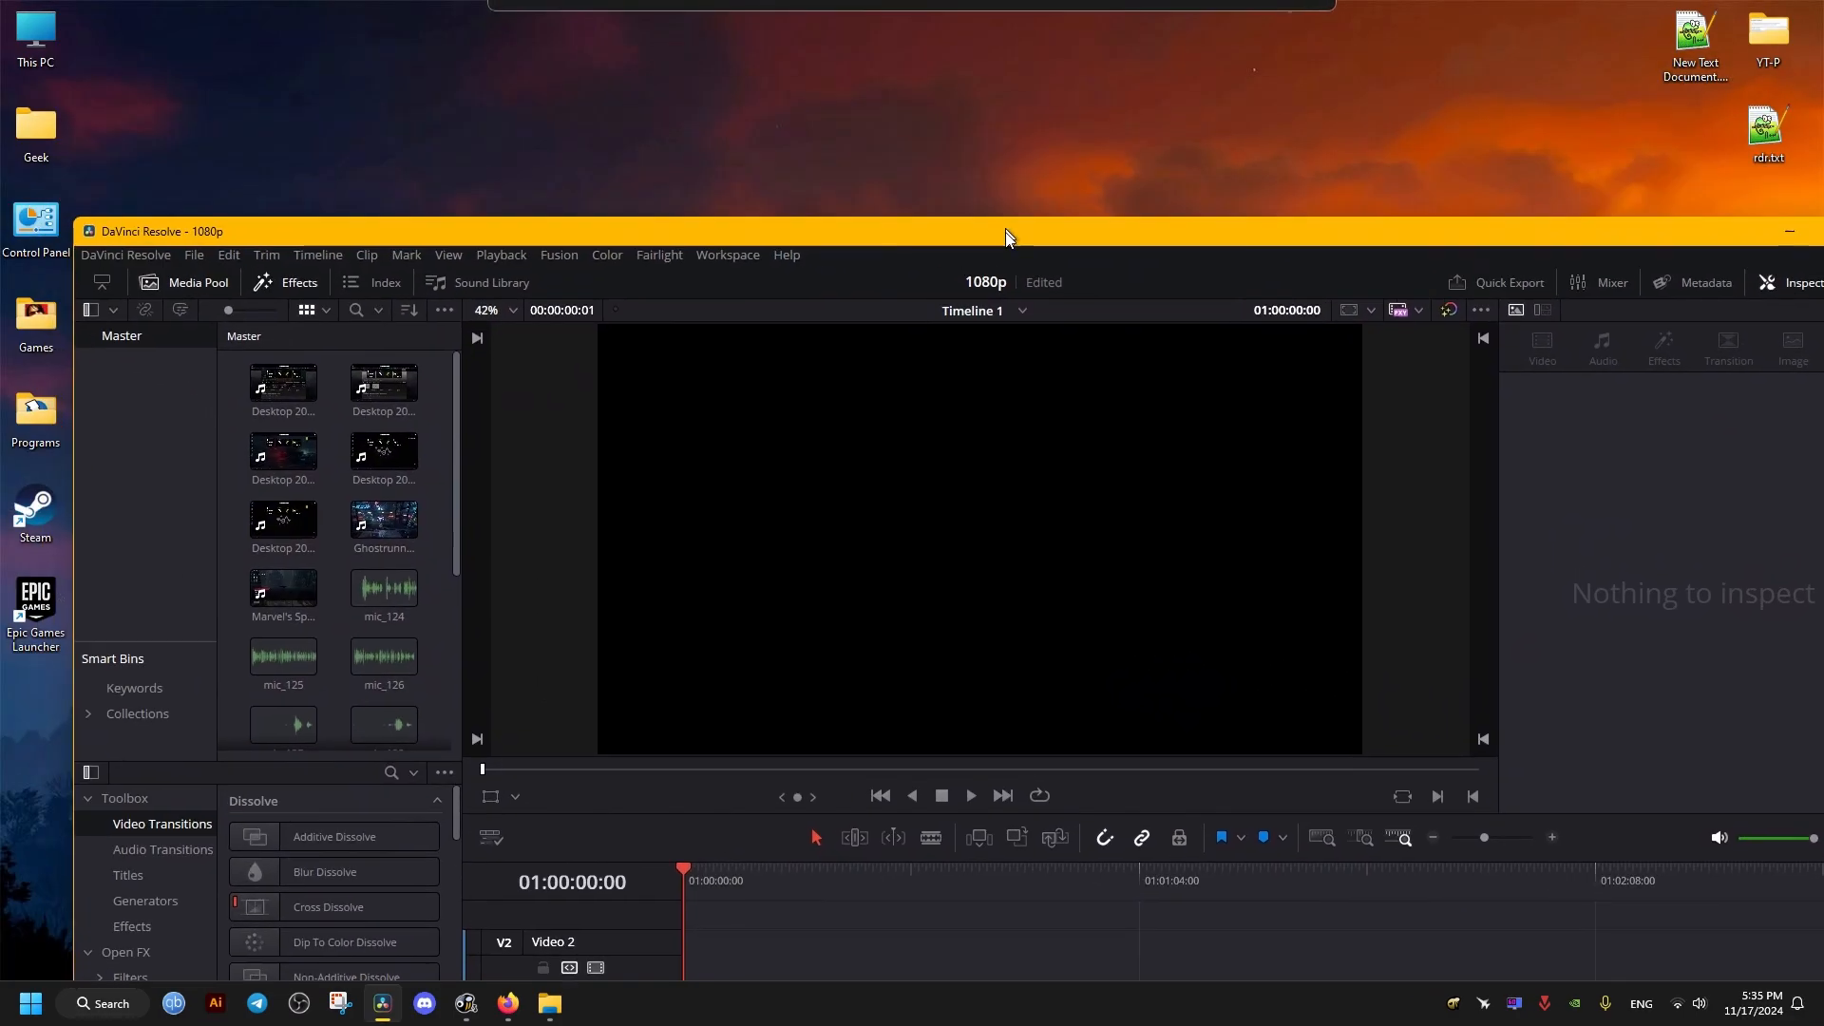
Drag the DaVinci Resolve window down to un-maximize it and reveal the desktop
left_click_drag(1006, 230, 943, 478)
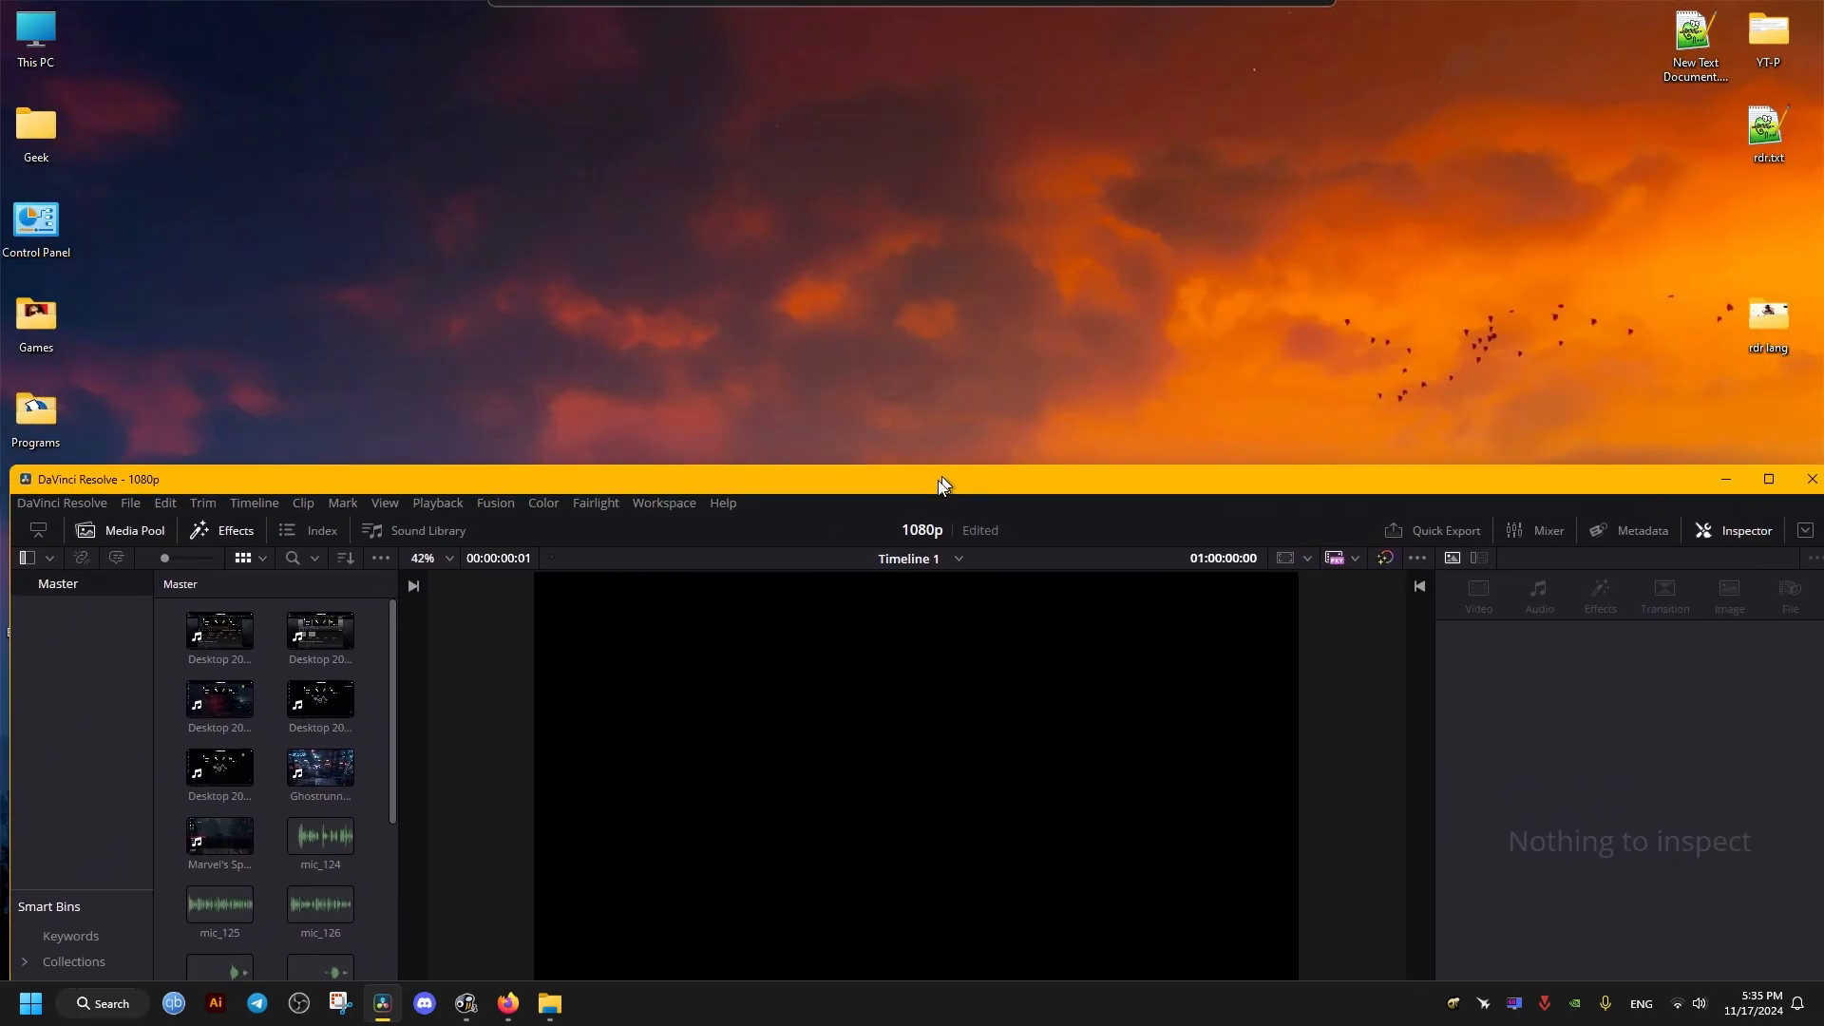